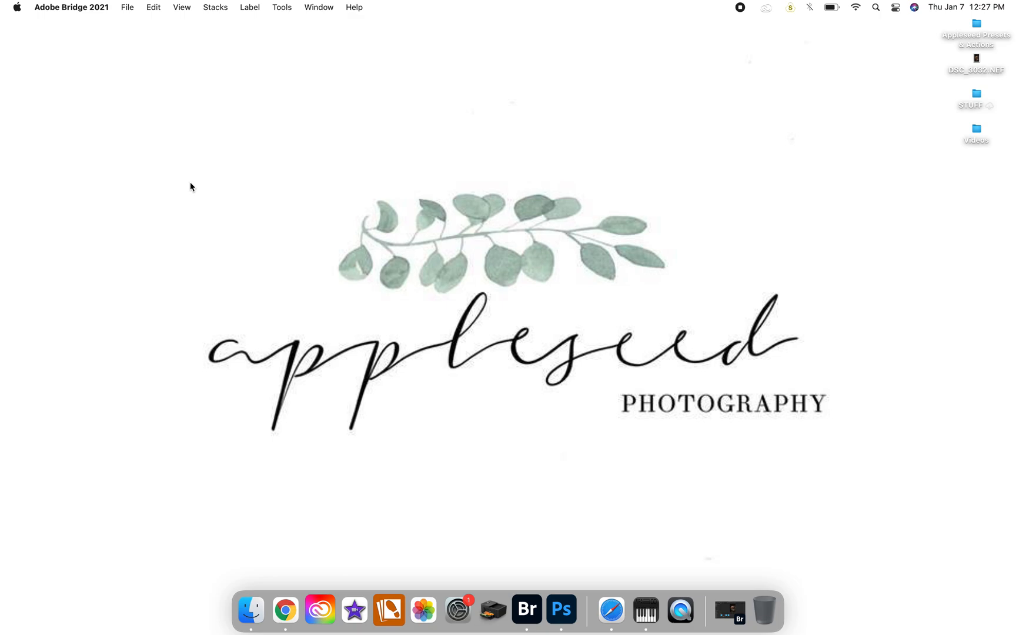
- Show the Creative Cloud apps overview with Photoshop, Lightroom, Bridge and Camera Raw up to date
click(320, 610)
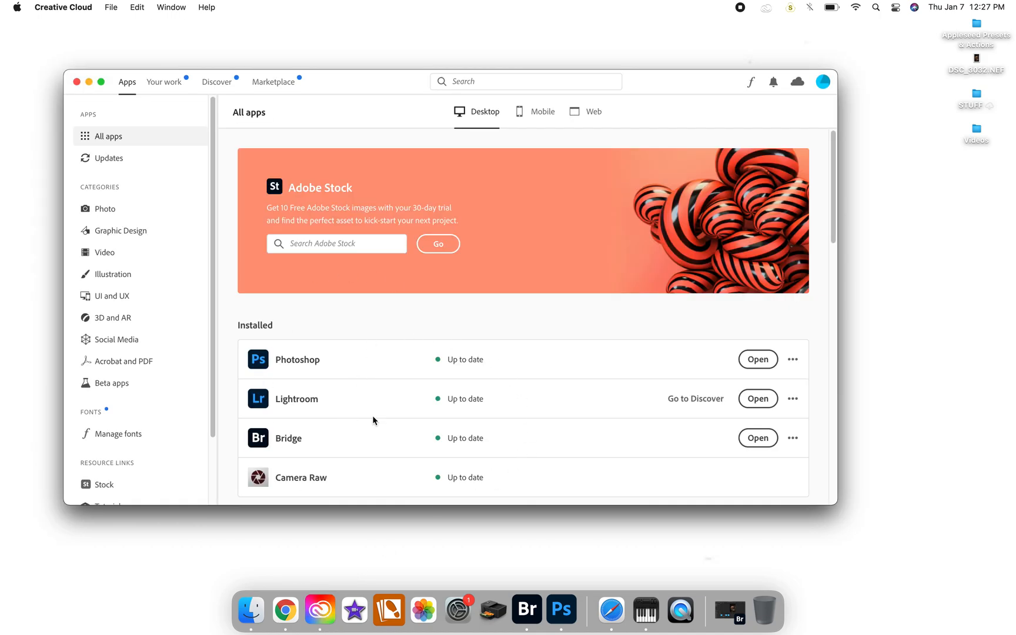
mouse_move(396, 470)
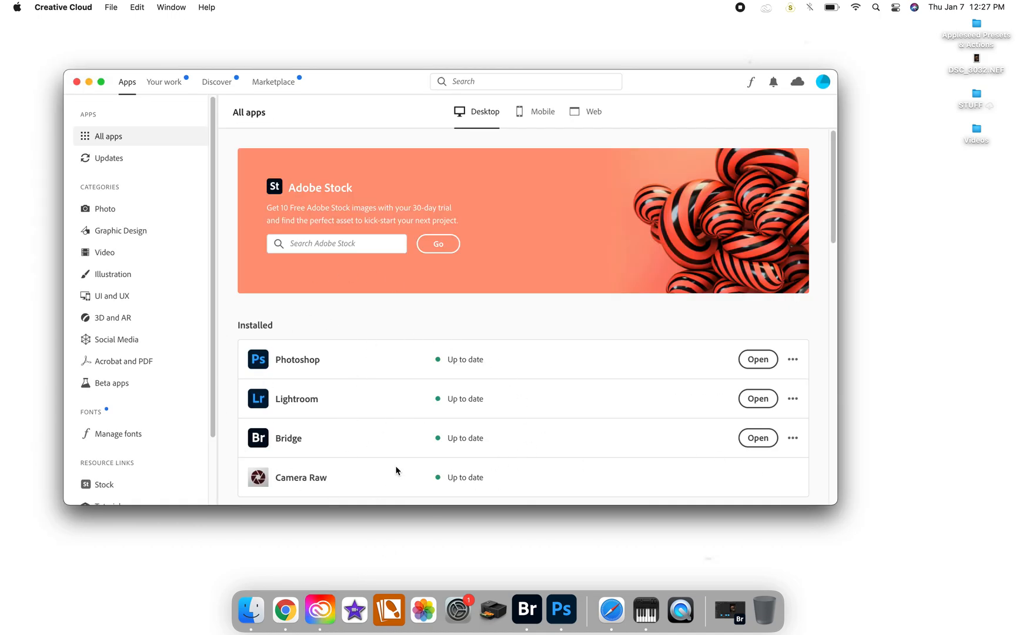
mouse_move(668, 461)
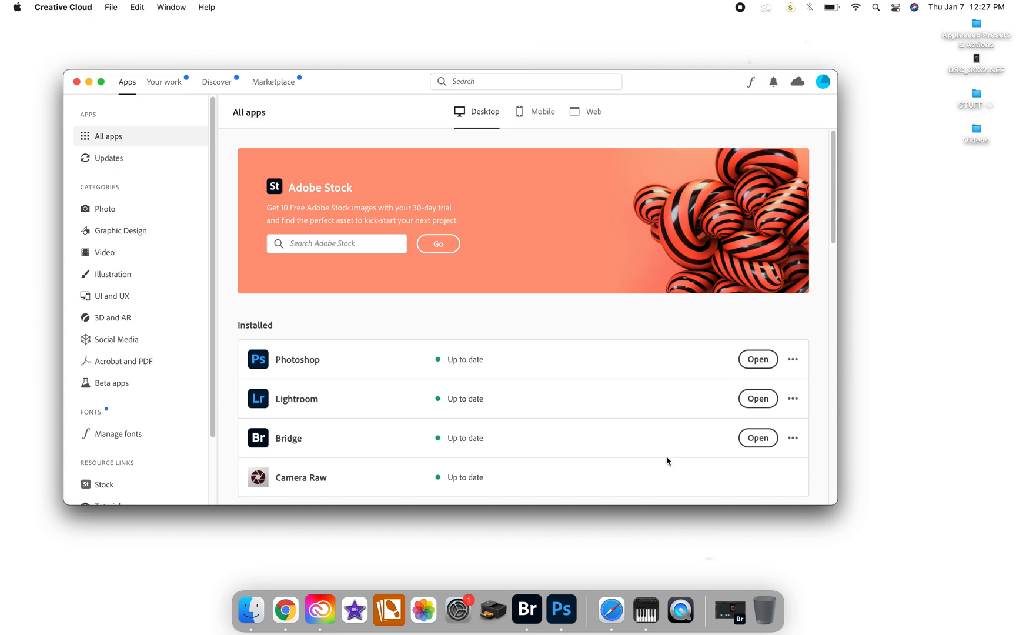
mouse_move(781, 379)
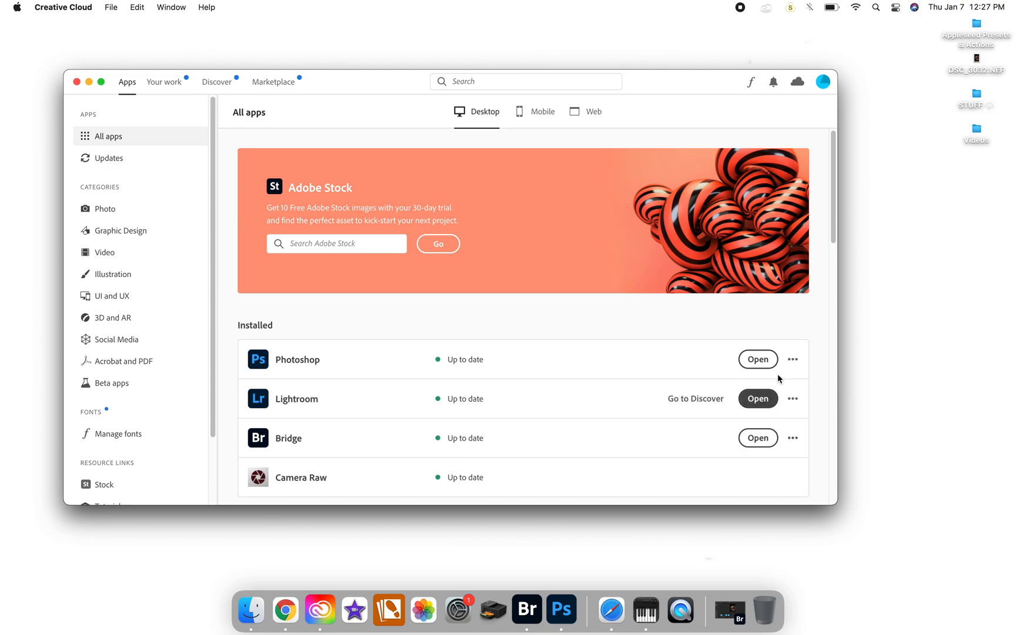
mouse_move(346, 479)
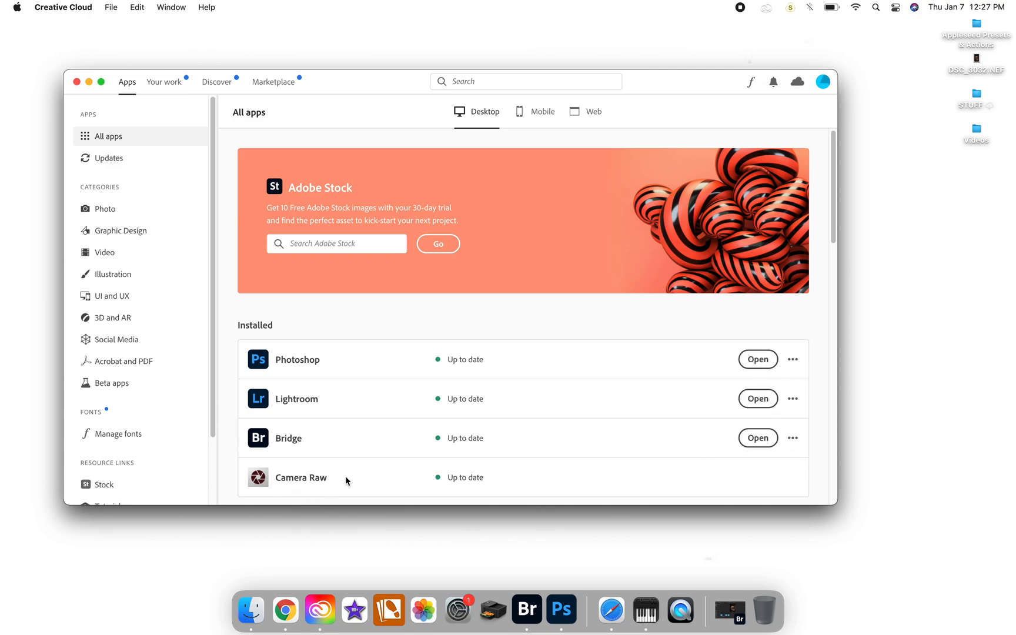
mouse_move(526, 610)
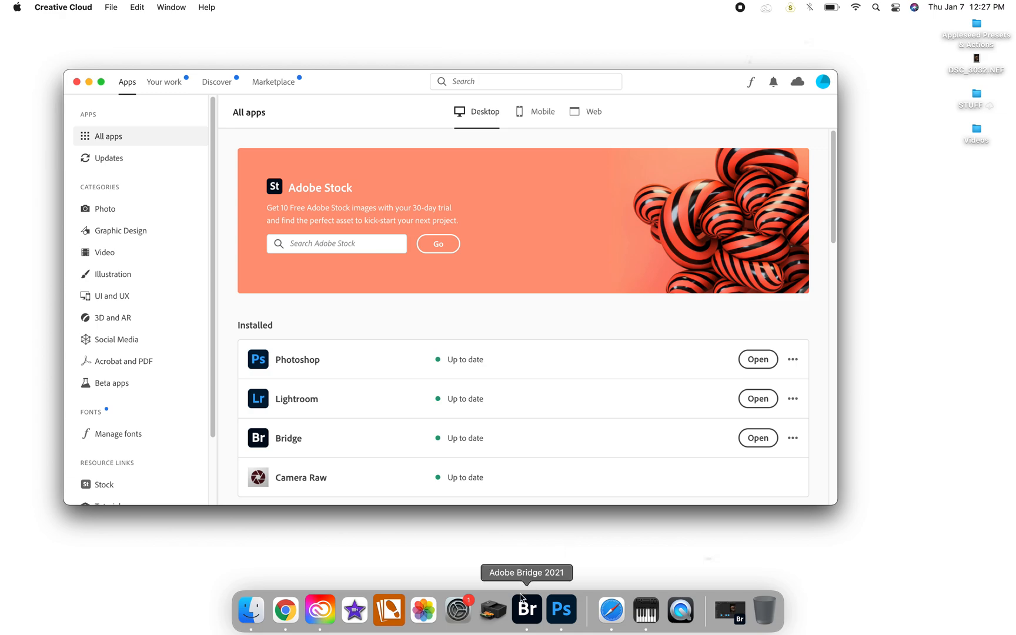
mouse_move(417, 452)
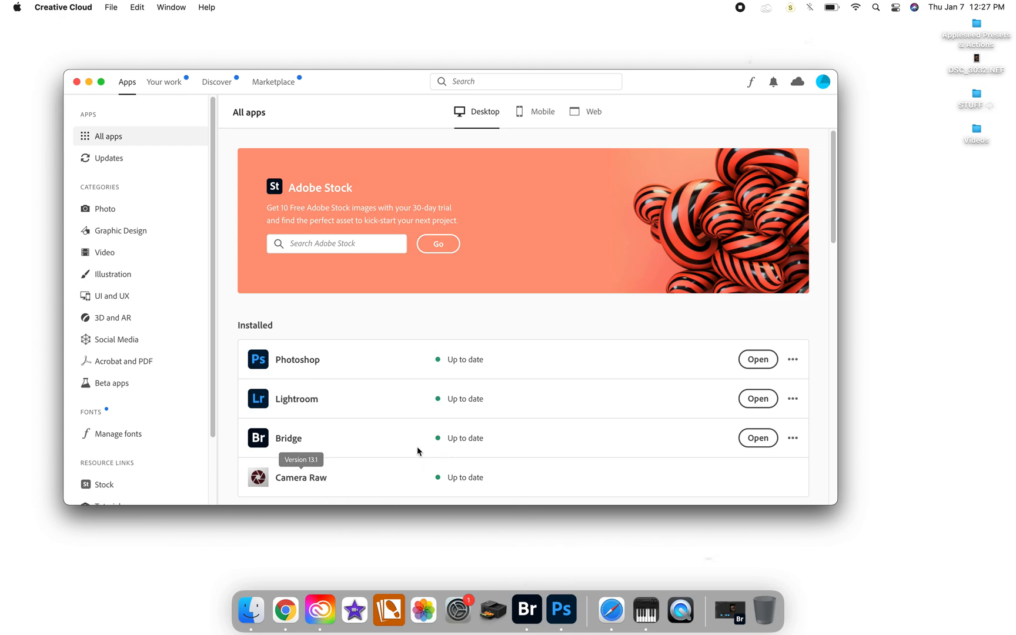
mouse_move(312, 442)
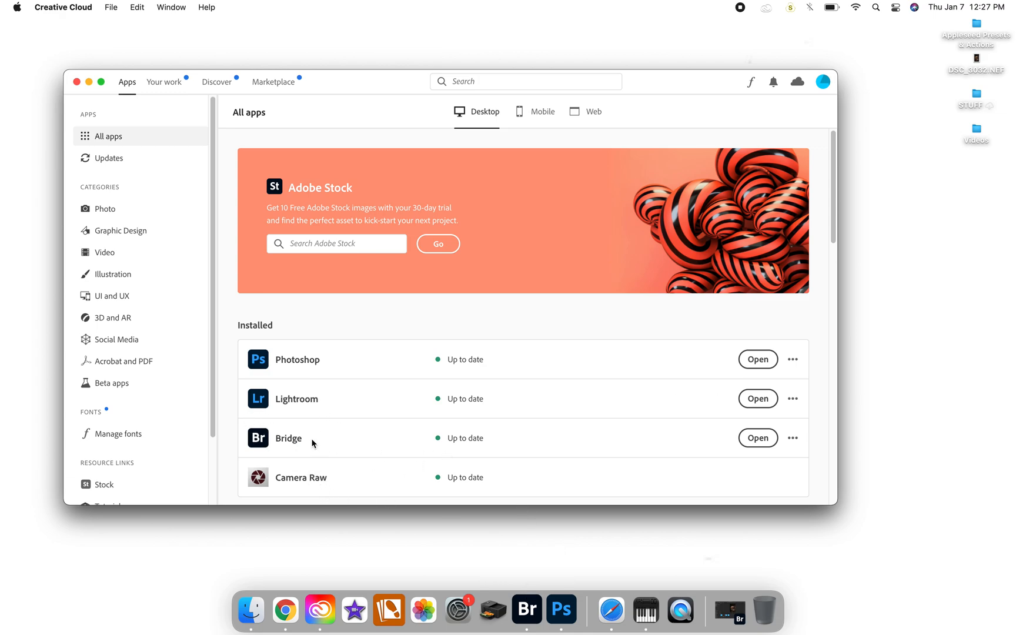
mouse_move(396, 465)
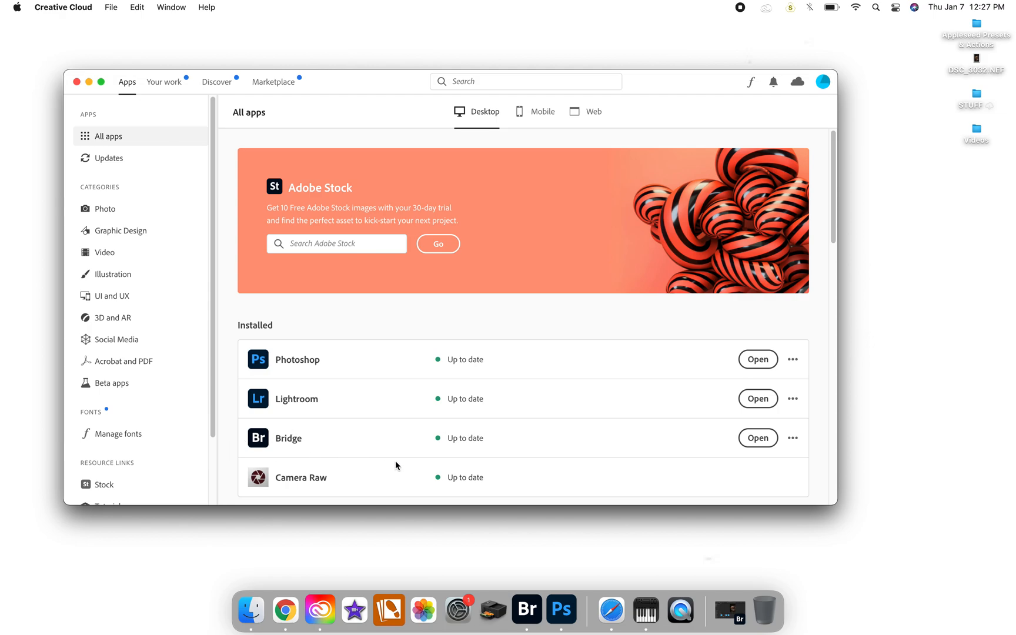
mouse_move(333, 443)
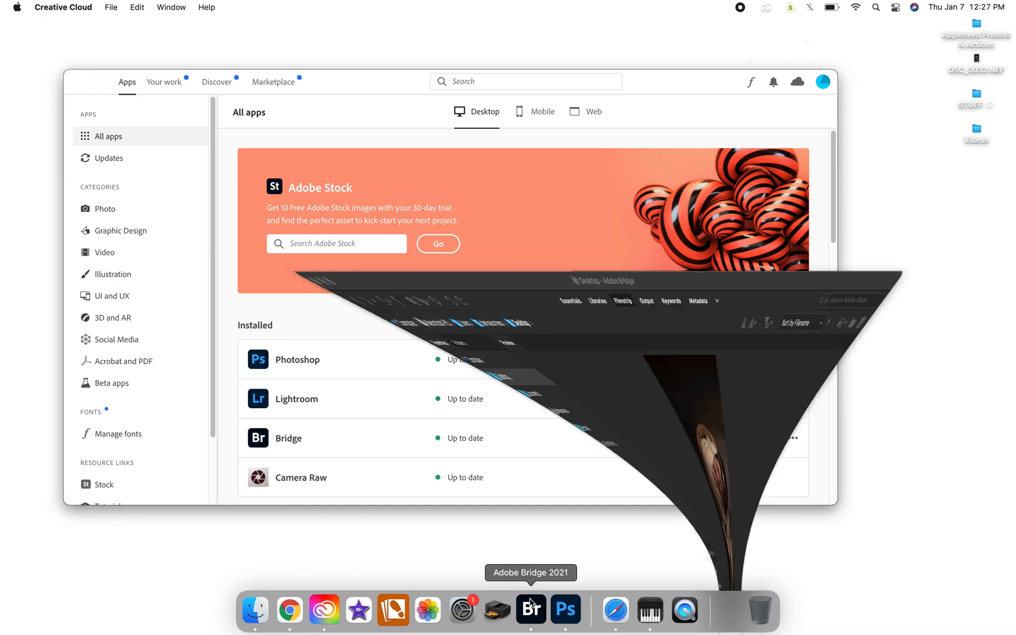
- Launch Adobe Bridge on the Desktop folder with DSC_3032.NEF previewed
click(531, 609)
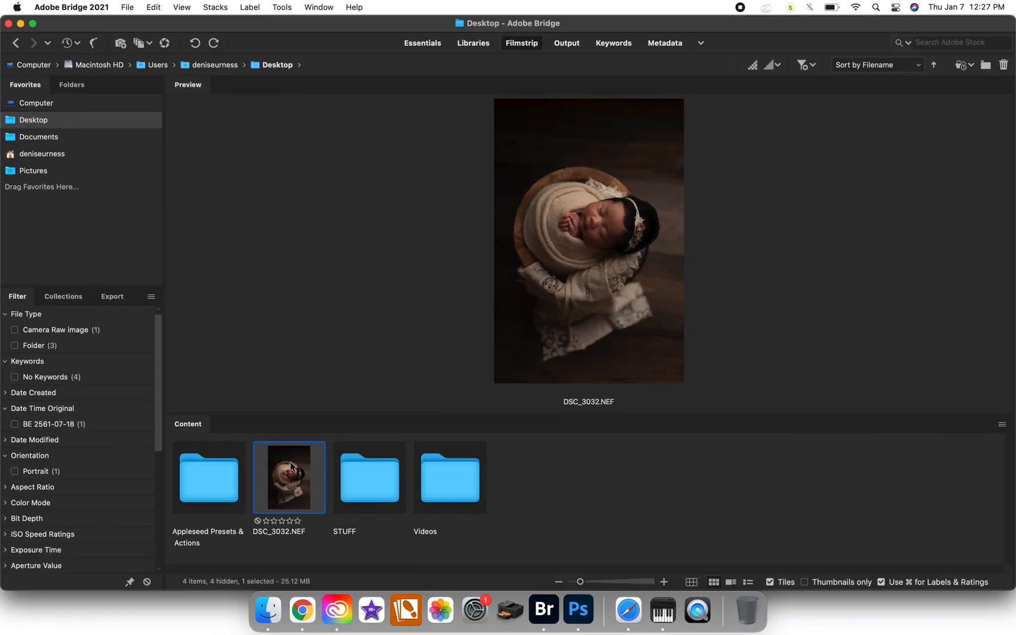
mouse_move(295, 467)
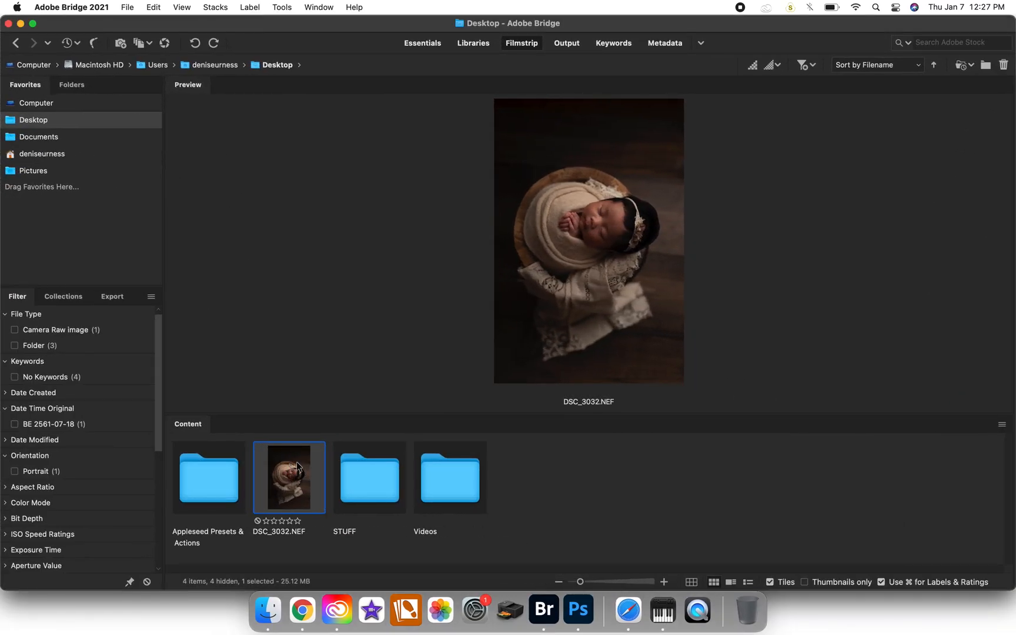
mouse_move(282, 454)
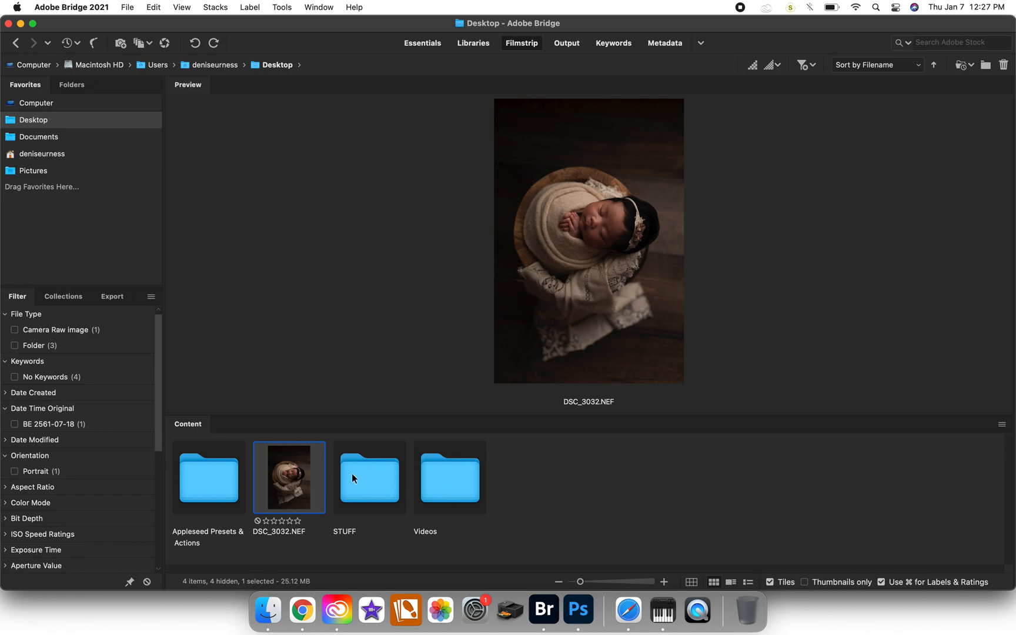
mouse_move(310, 437)
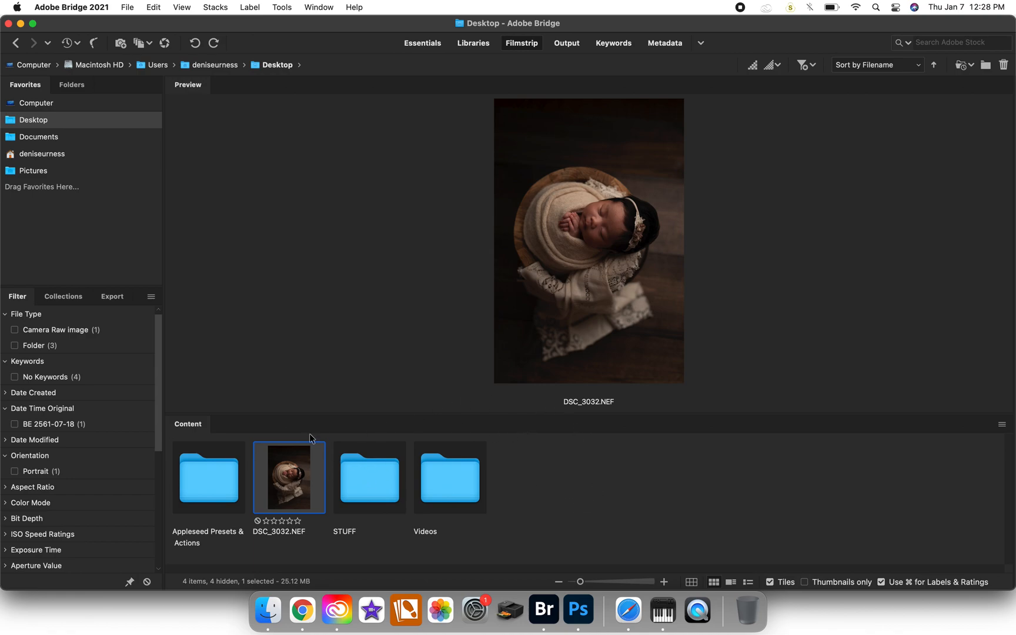
mouse_move(253, 451)
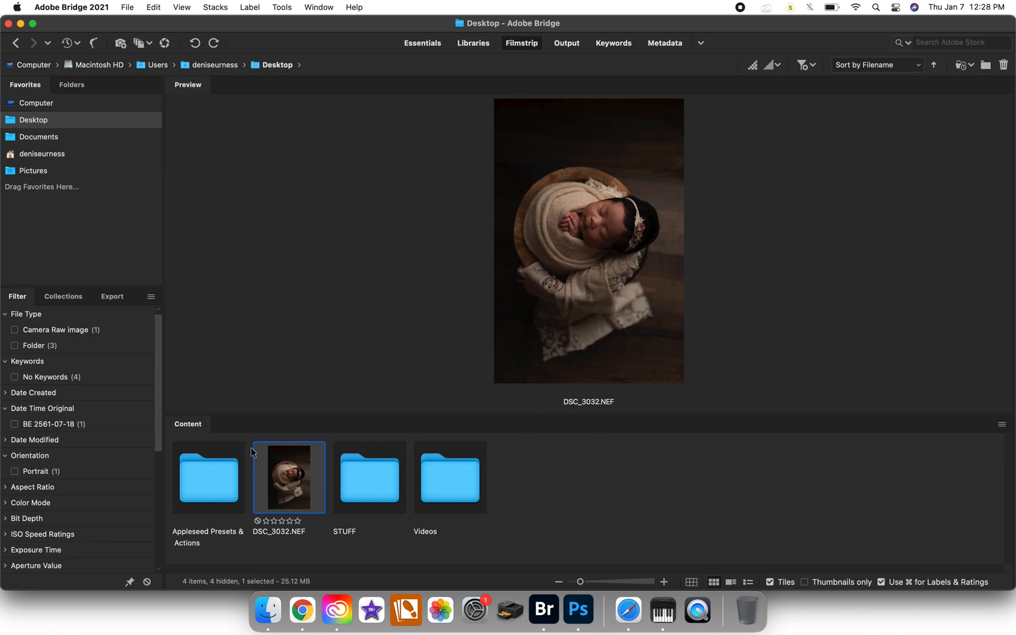
mouse_move(340, 478)
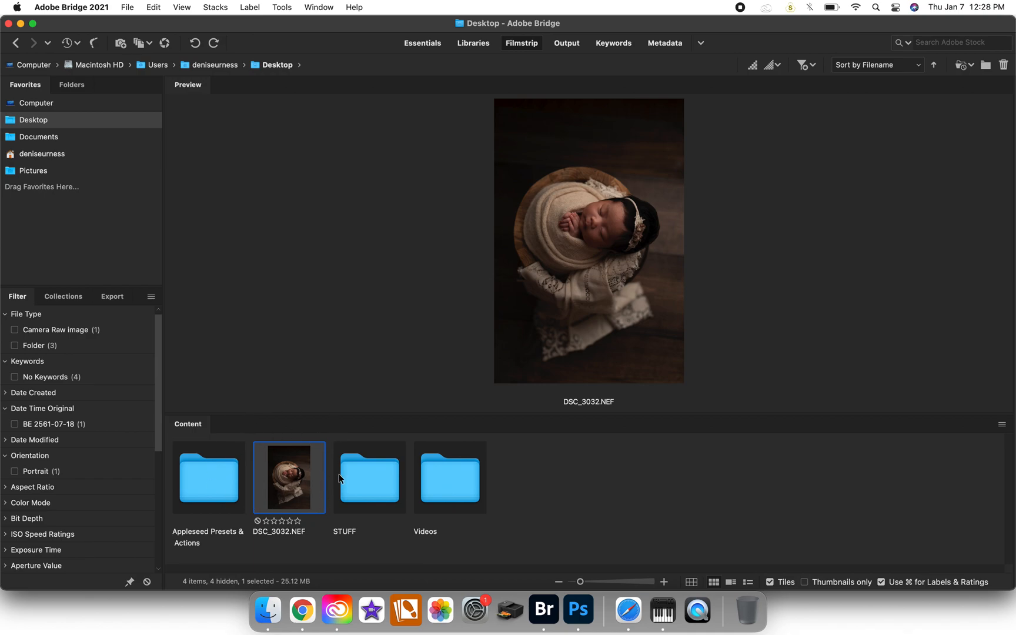
mouse_move(275, 471)
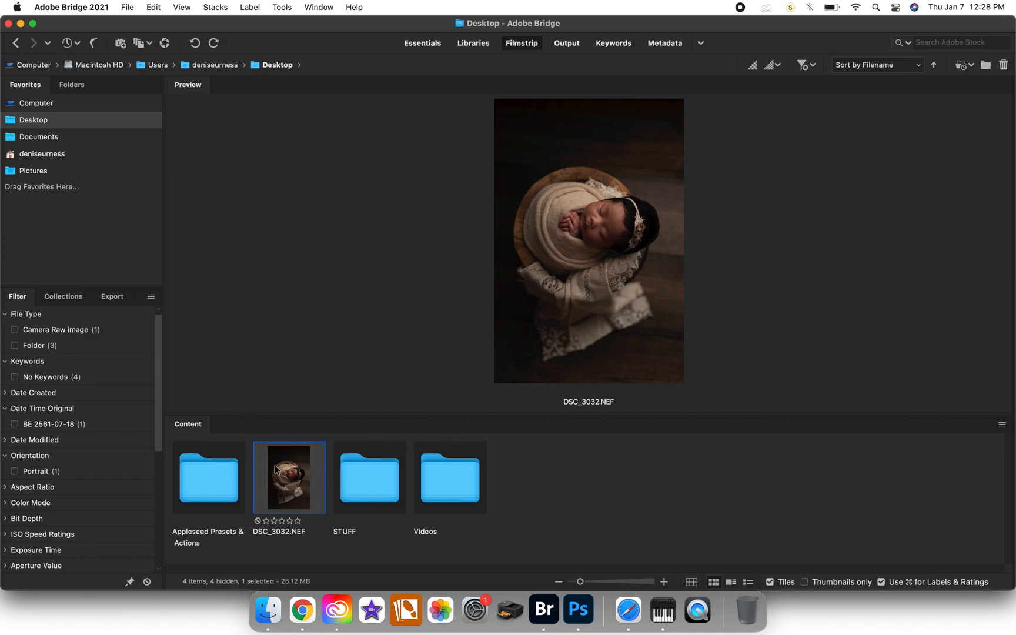
mouse_move(280, 445)
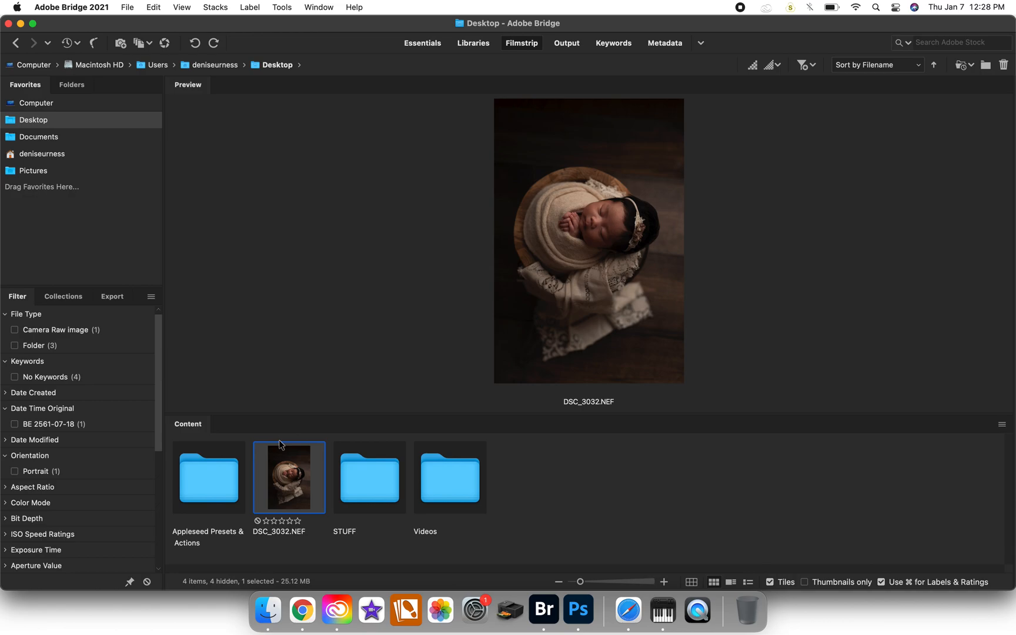
mouse_move(297, 489)
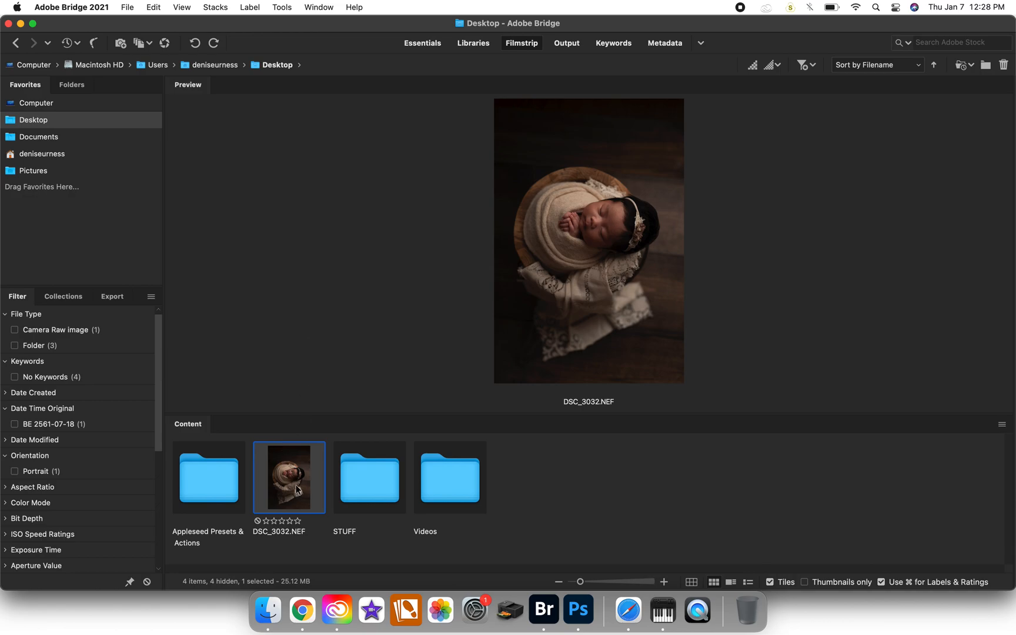
- Bring the DSC_3032.NEF newborn photo into Camera Raw 13.1 for raw editing
double_click(288, 478)
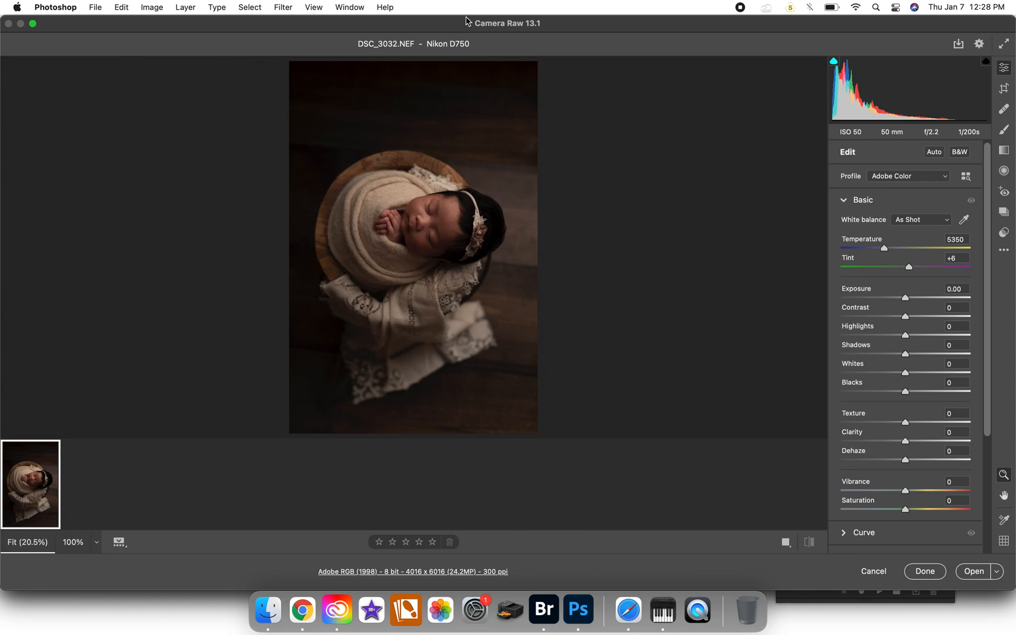
mouse_move(887, 551)
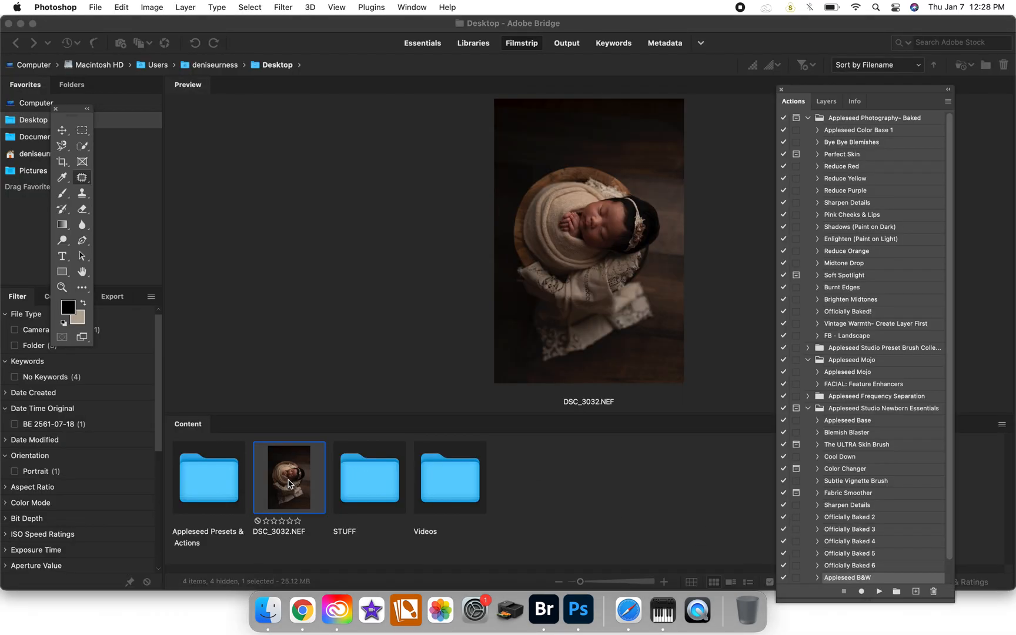
double_click(289, 478)
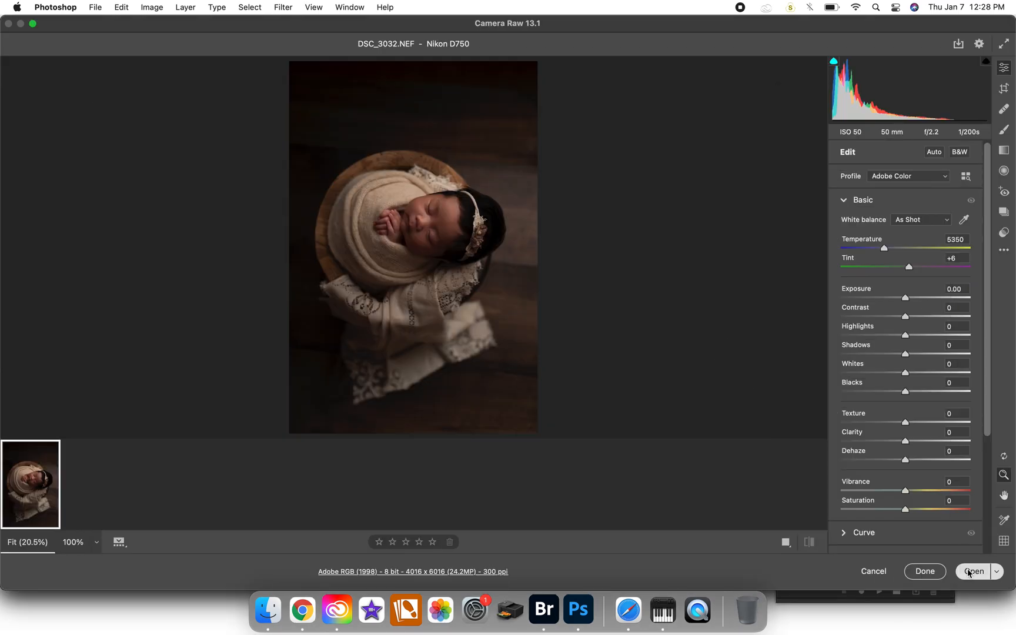
- Move the raw photo into Photoshop and save it as DSC_3032.jpg on the Desktop at quality 12
click(975, 570)
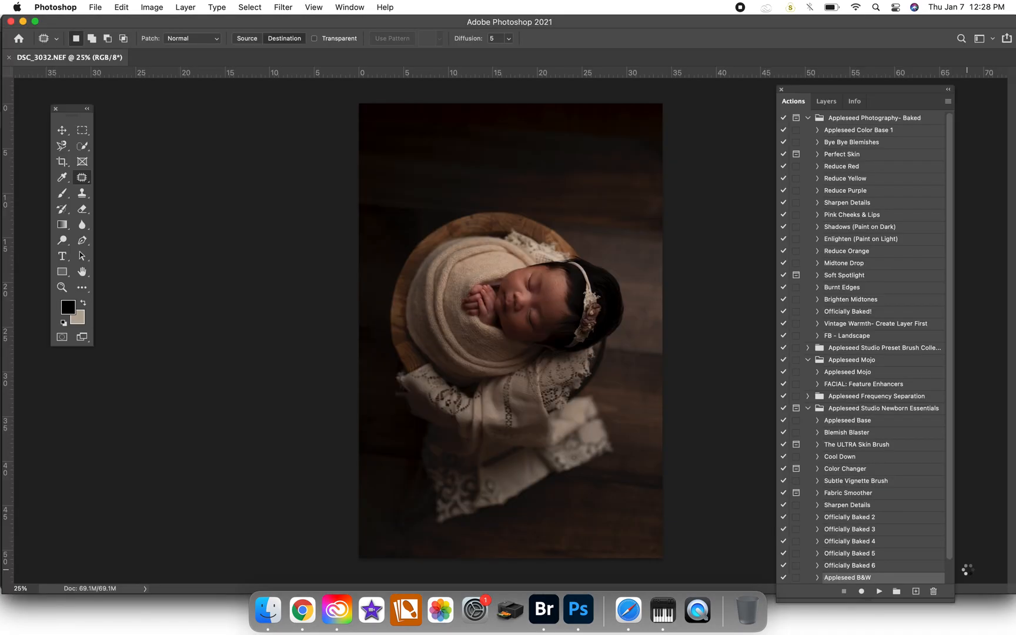
click(94, 7)
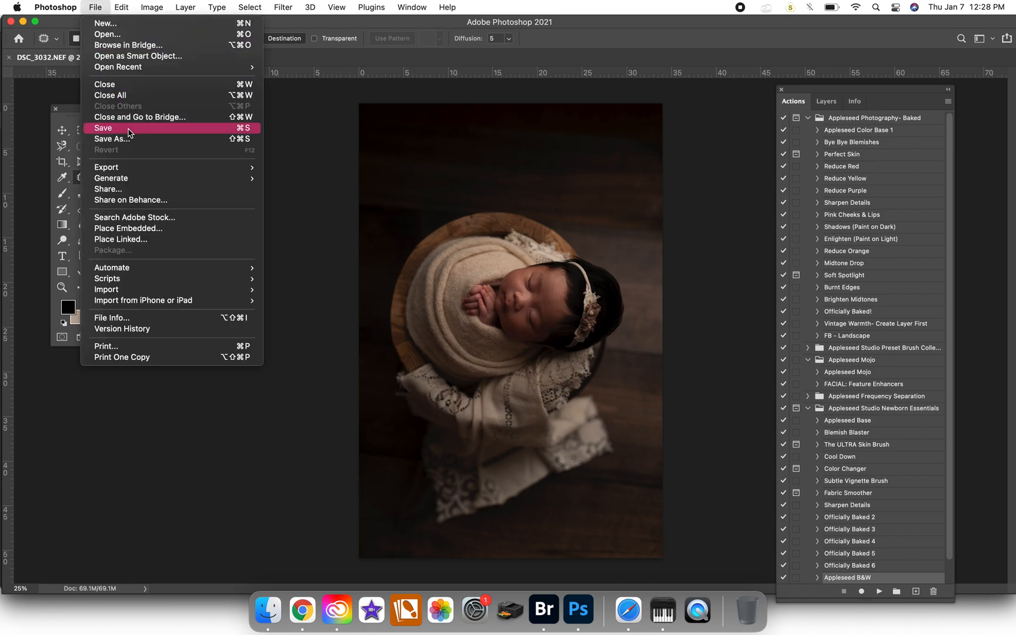
click(112, 139)
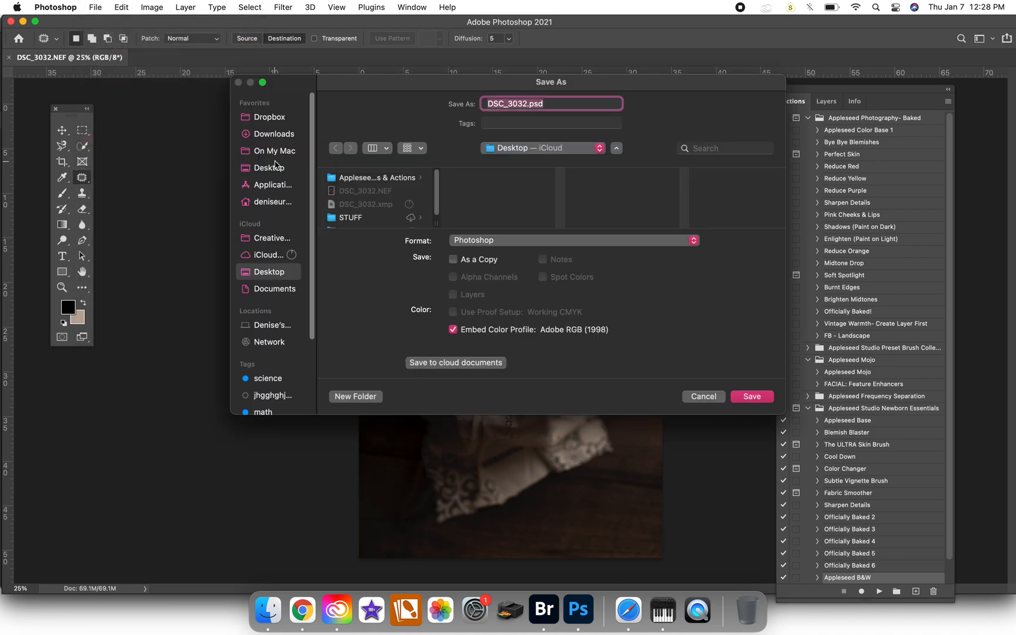
click(268, 168)
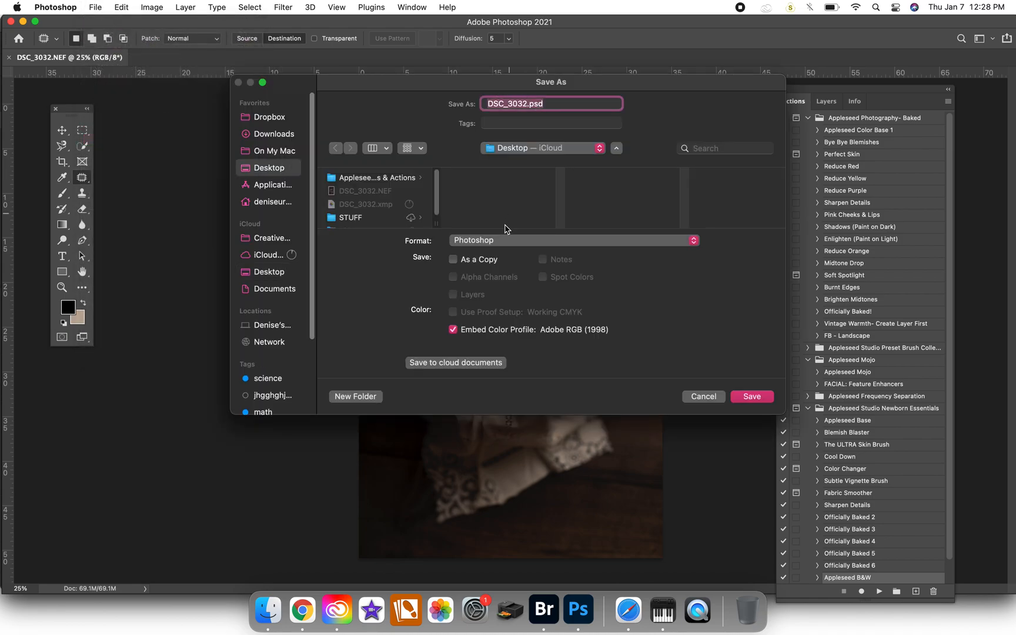
click(573, 240)
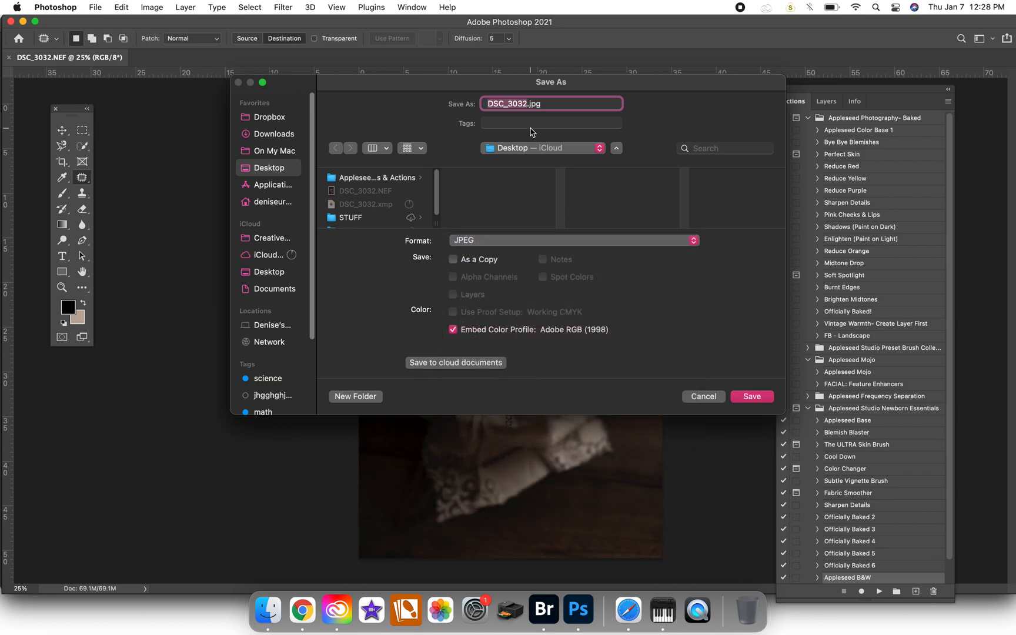
click(752, 396)
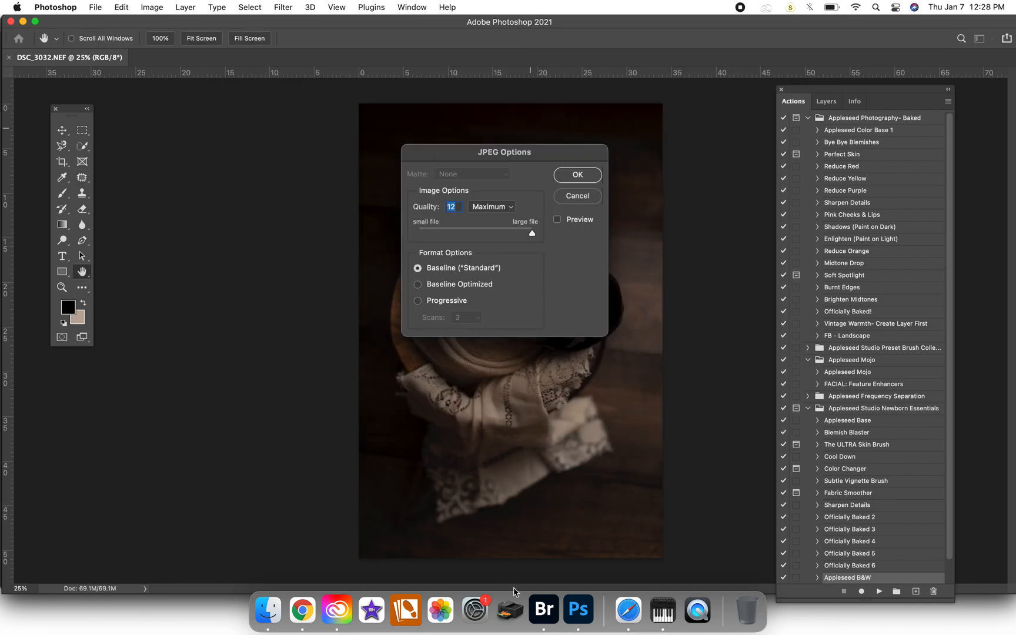
click(543, 610)
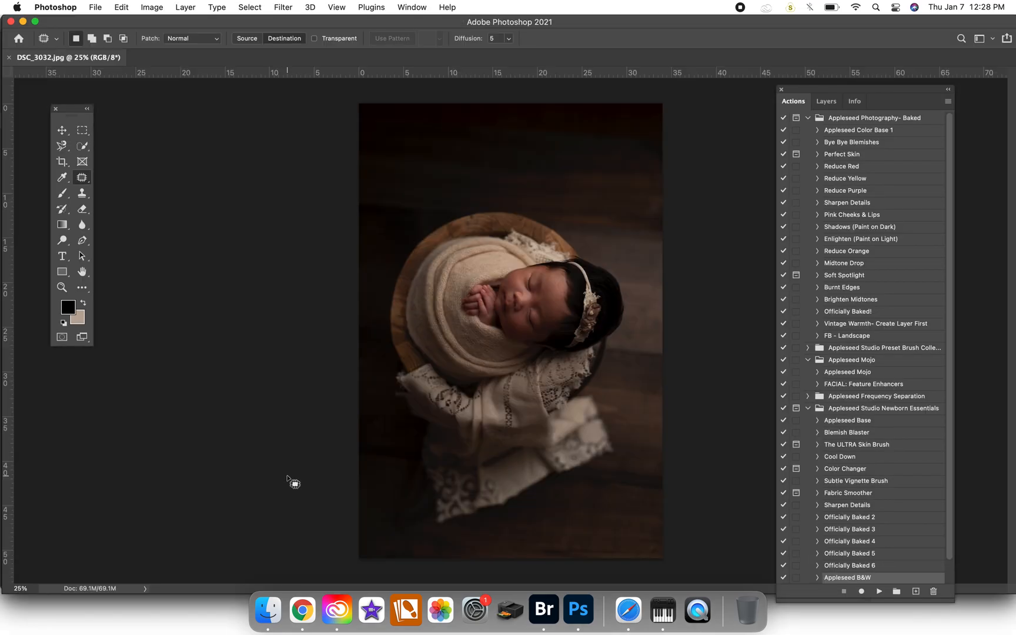
- Back in Bridge, see the new DSC_3032.jpg beside the NEF and reopen the raw NEF
click(543, 609)
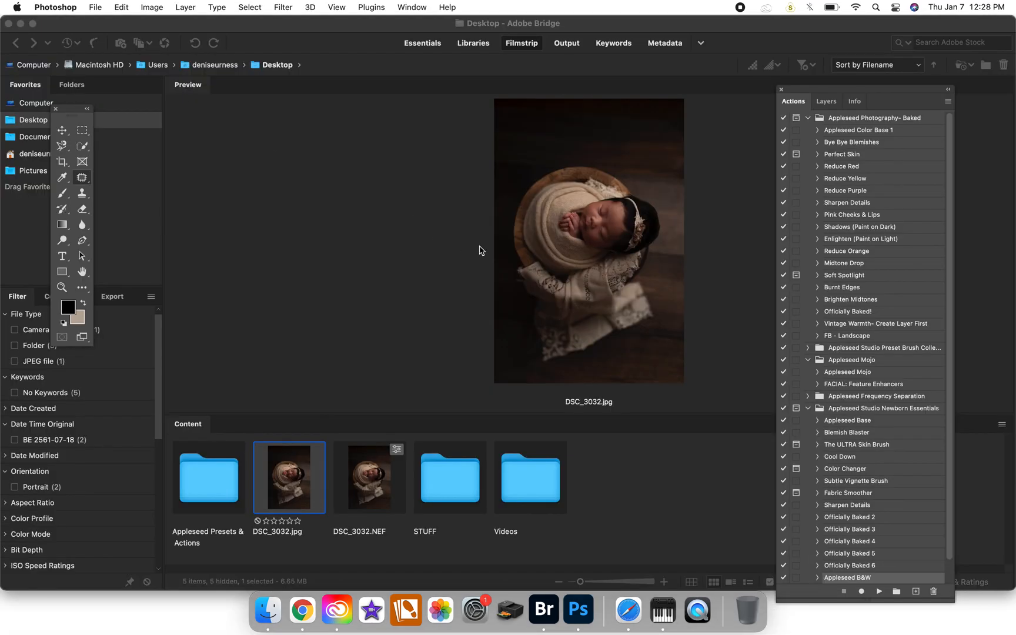
double_click(290, 479)
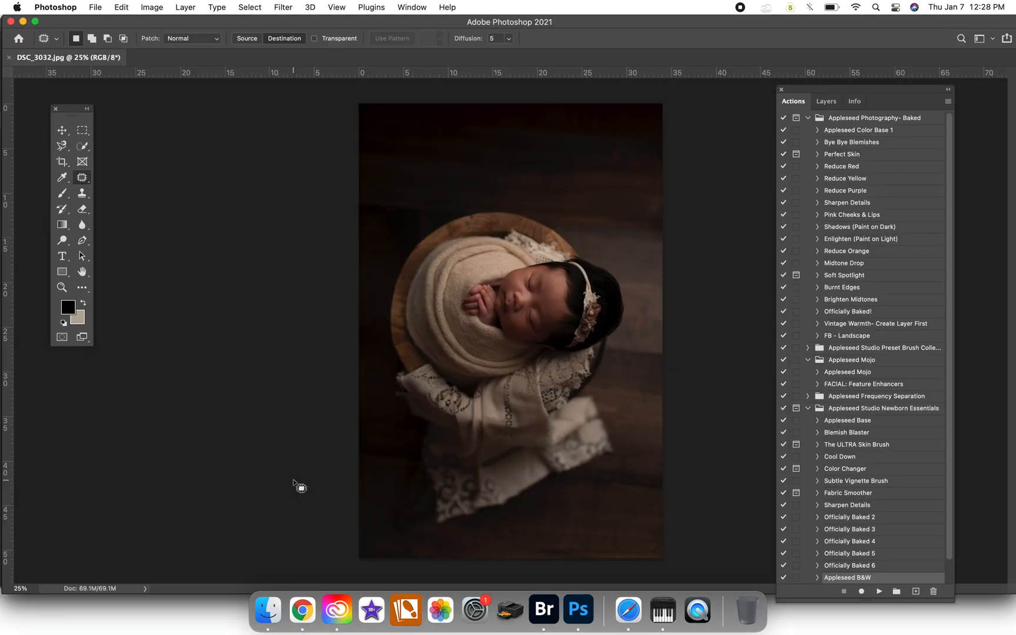
click(543, 609)
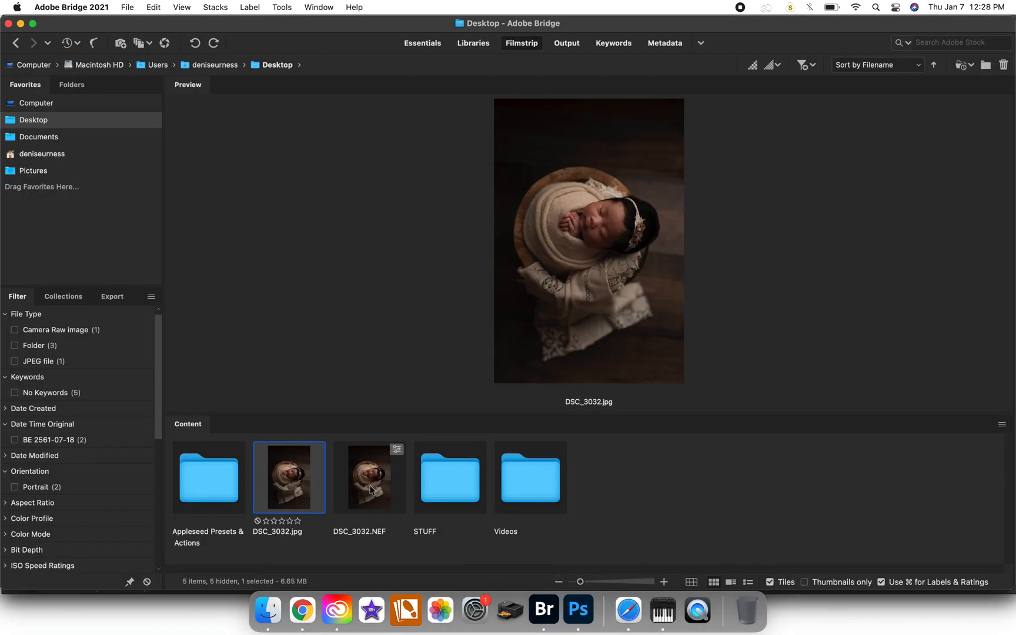
double_click(369, 478)
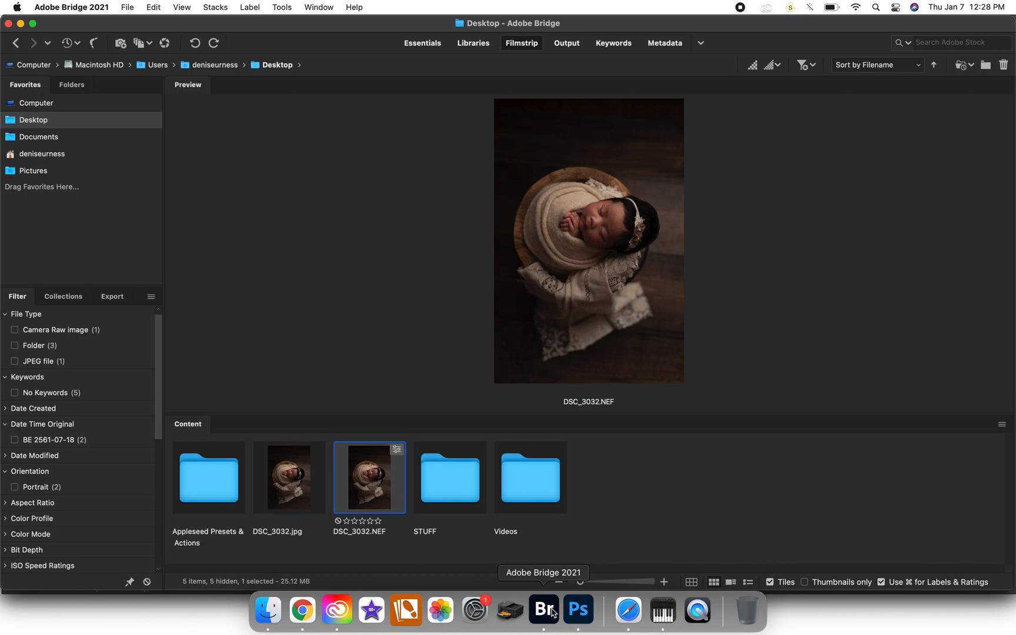
mouse_move(391, 525)
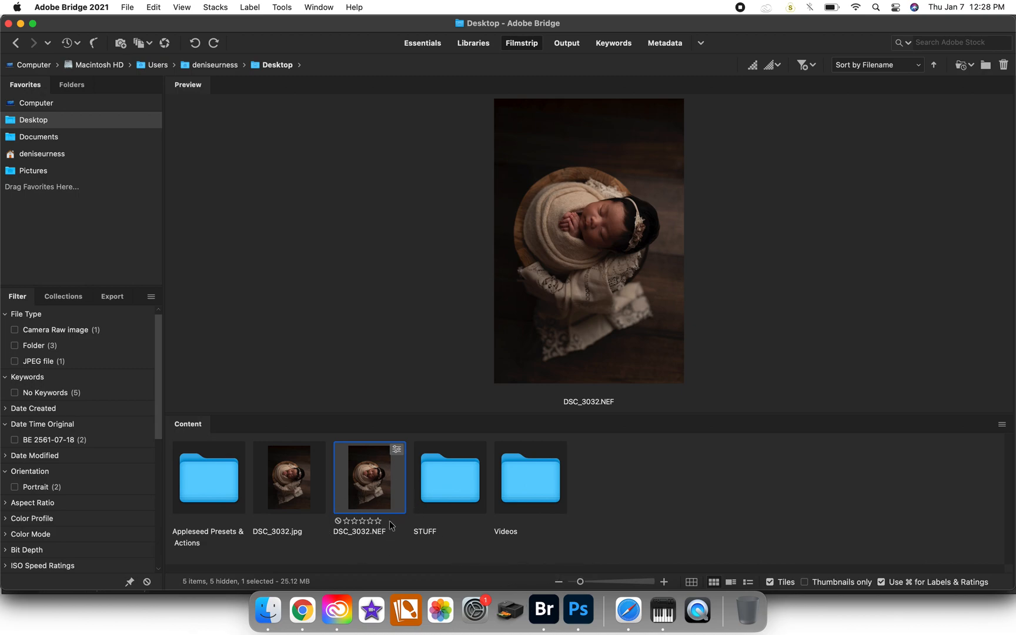
mouse_move(369, 506)
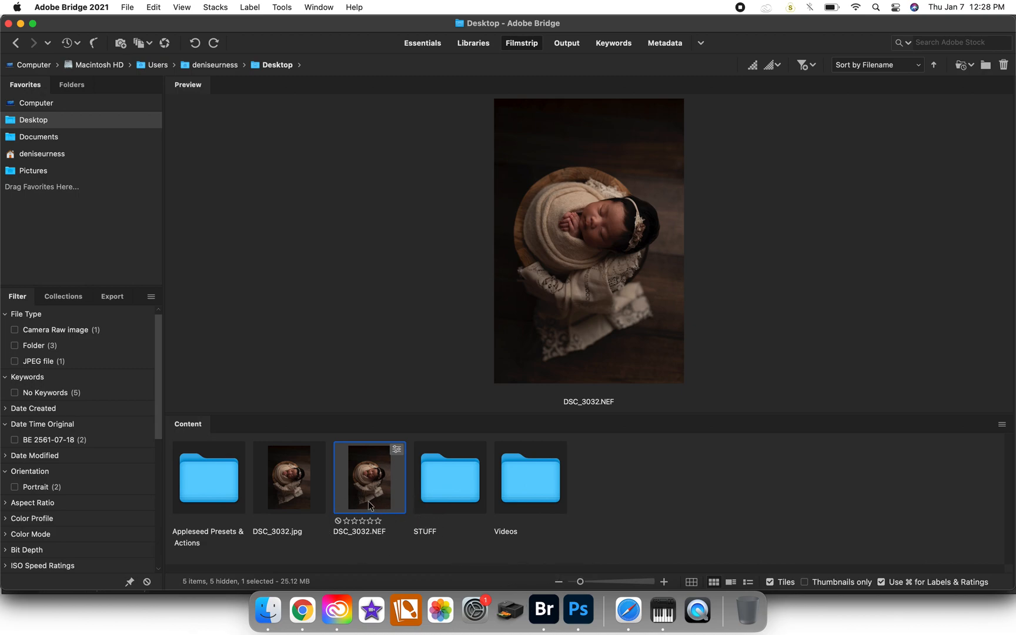
mouse_move(386, 358)
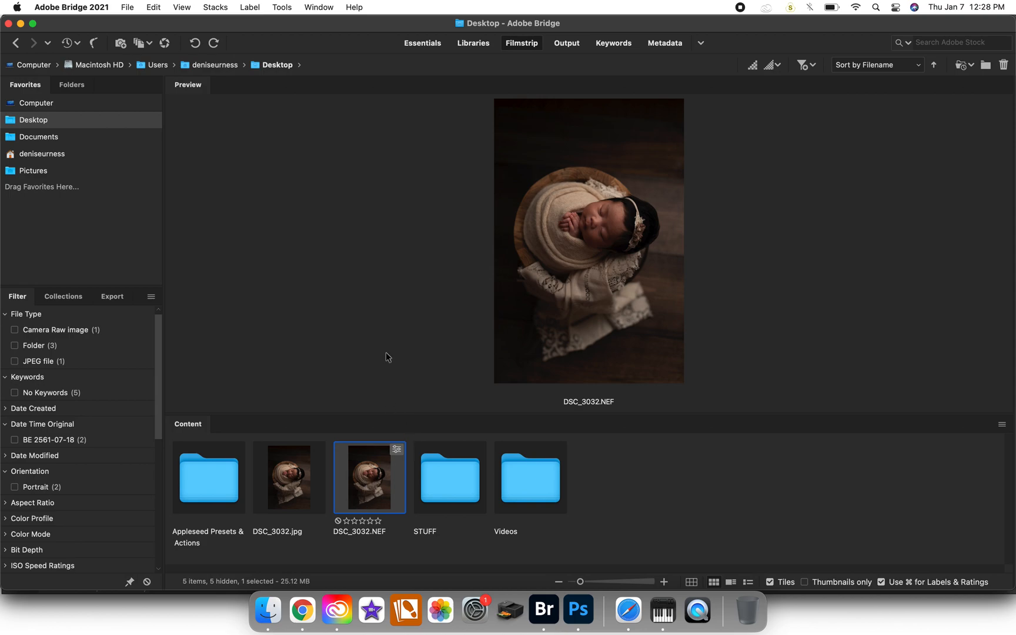
- Compare the DSC_3032.jpg and NEF previews, ending on the JPEG version
click(290, 478)
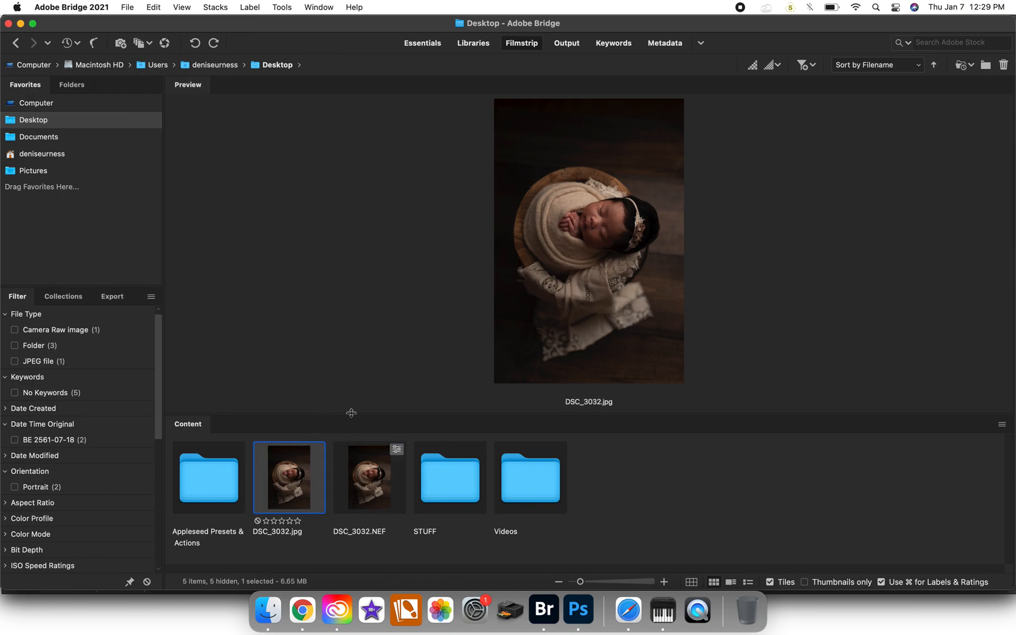
mouse_move(311, 471)
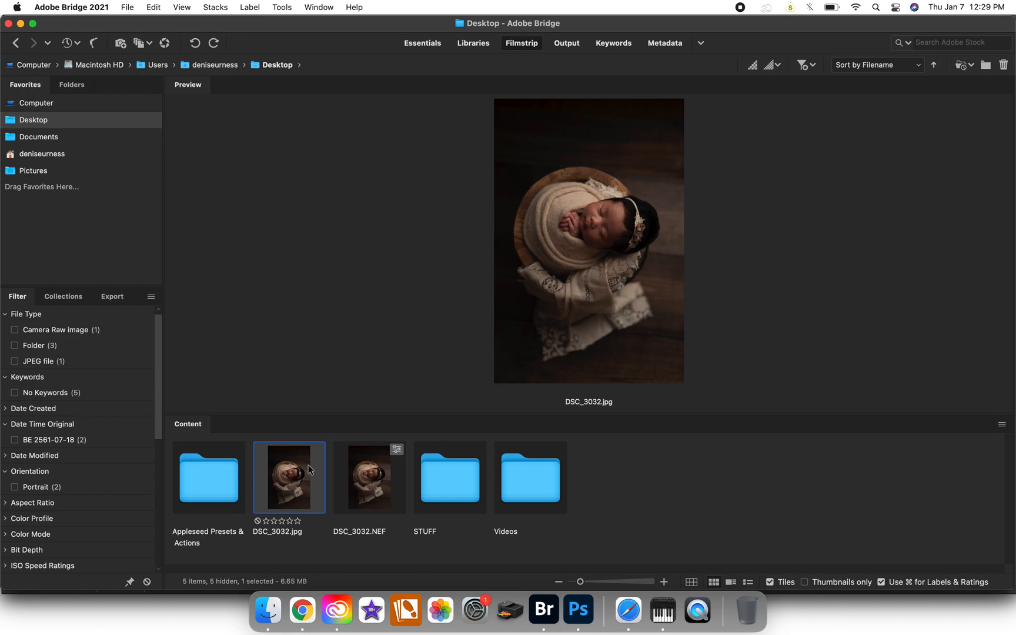
mouse_move(319, 380)
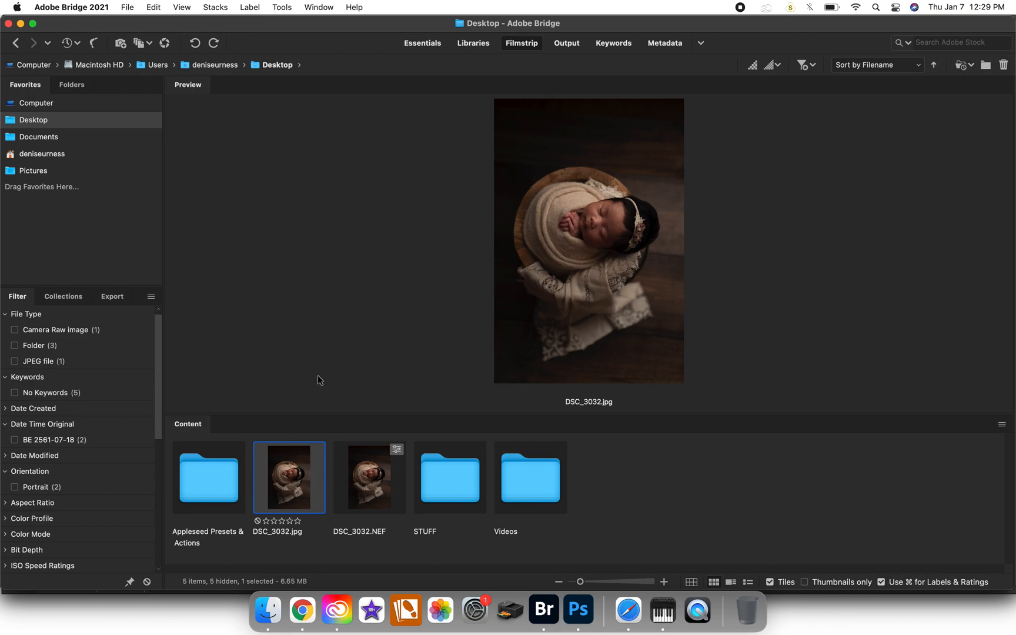
mouse_move(312, 470)
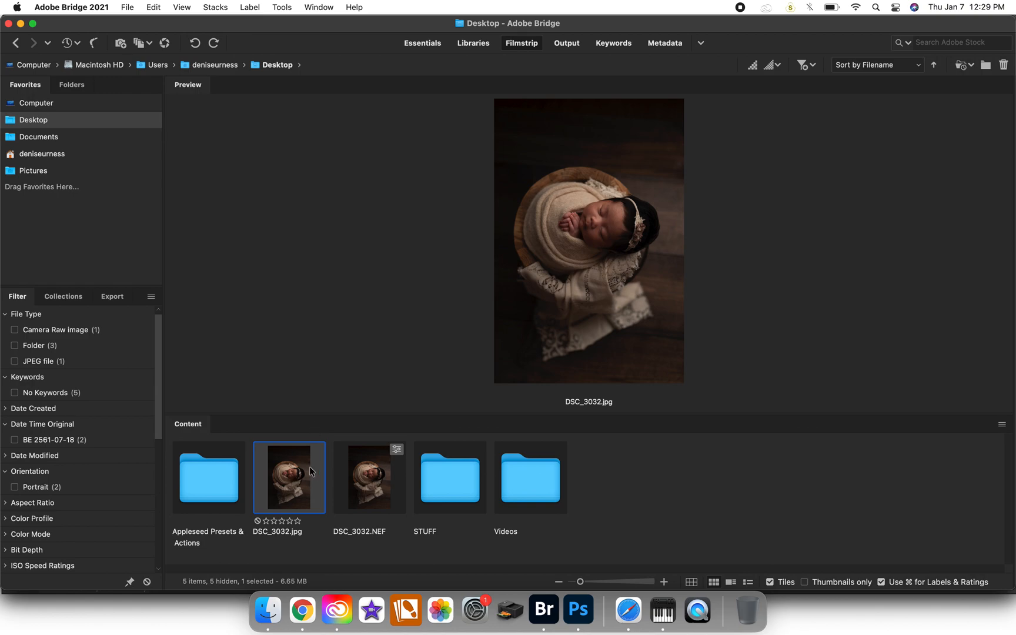
mouse_move(402, 472)
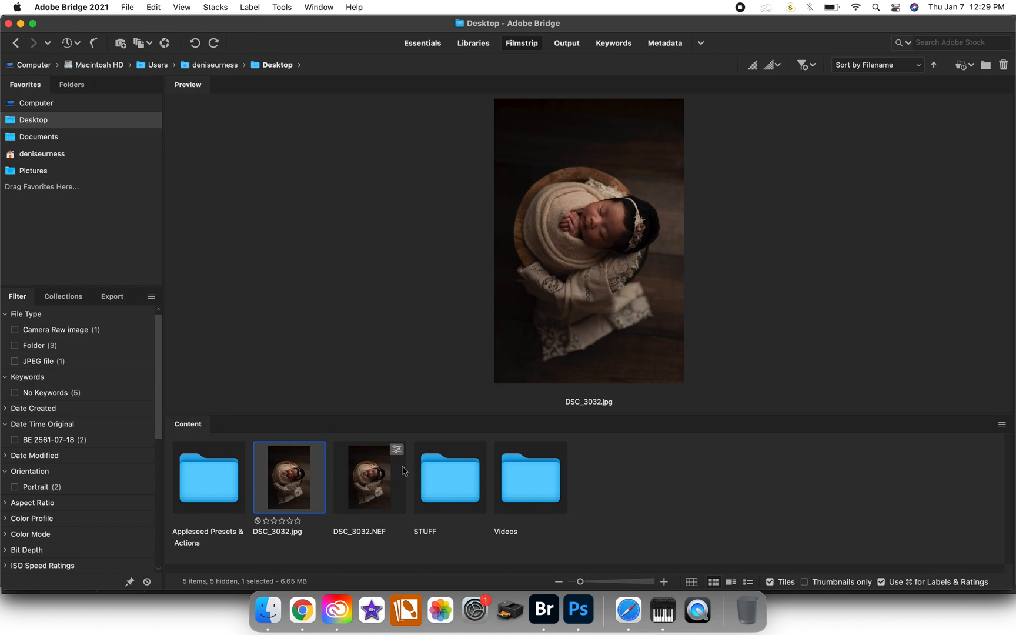
mouse_move(368, 497)
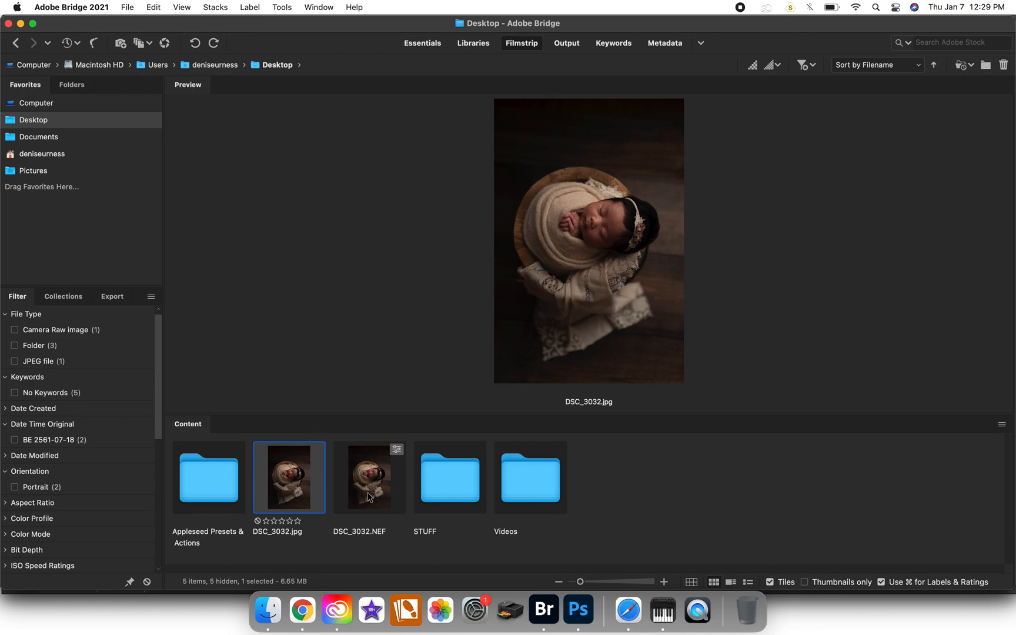
click(370, 477)
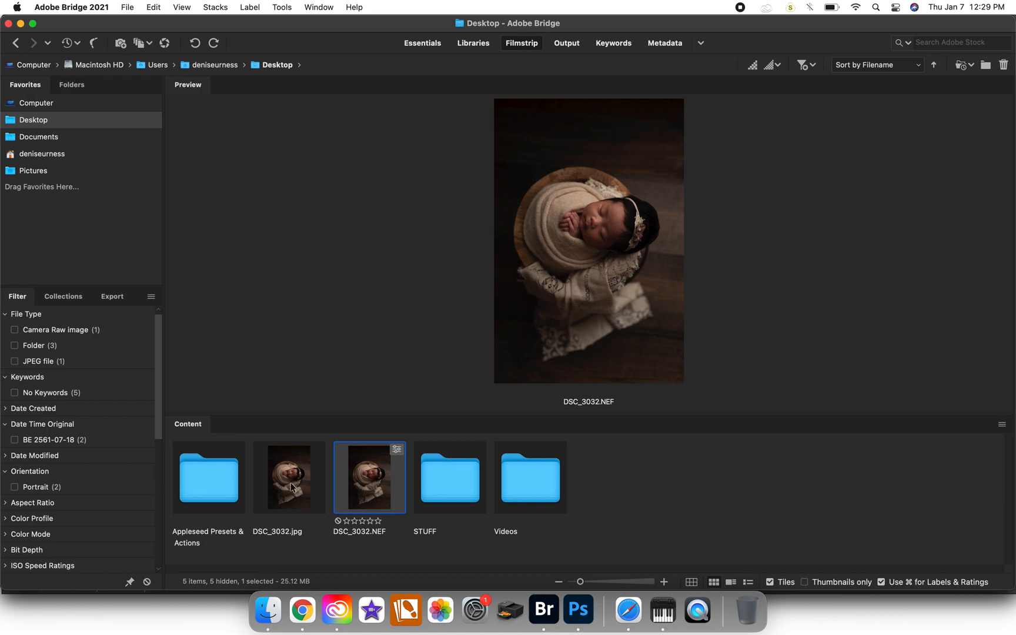
click(289, 477)
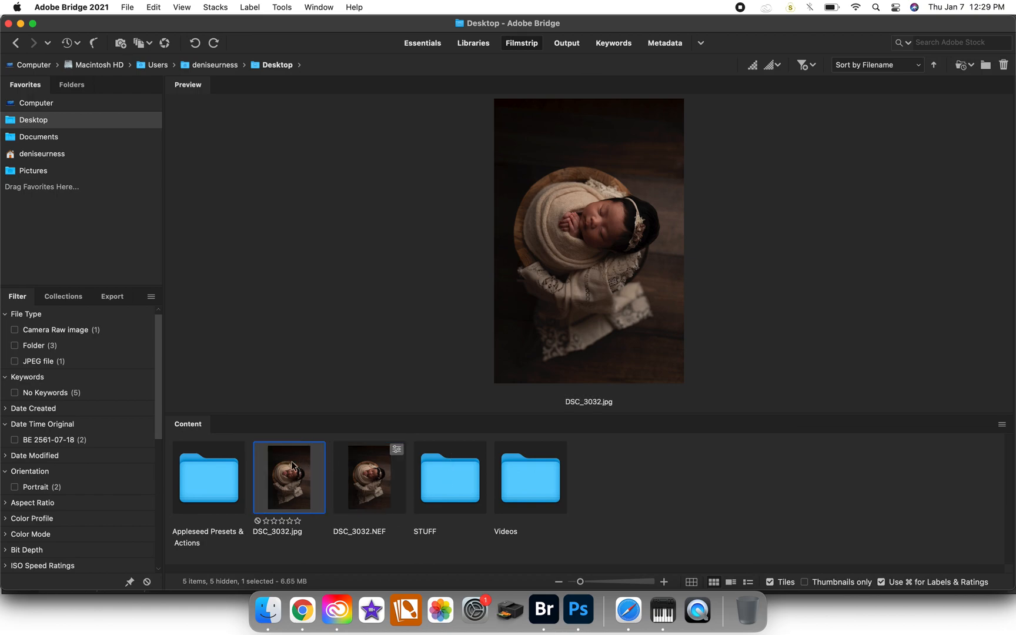
mouse_move(382, 461)
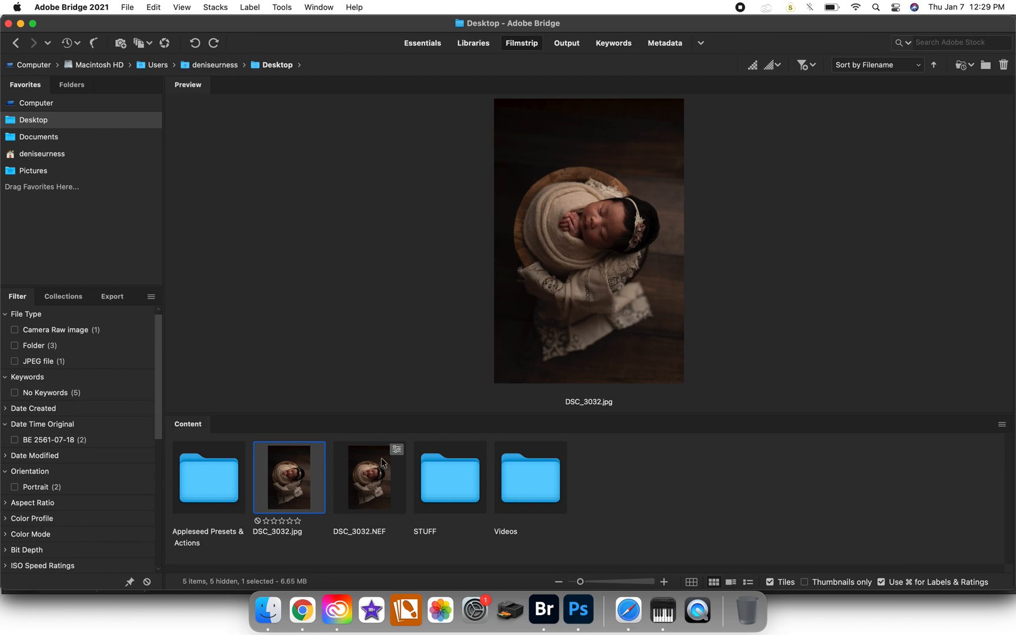
mouse_move(366, 397)
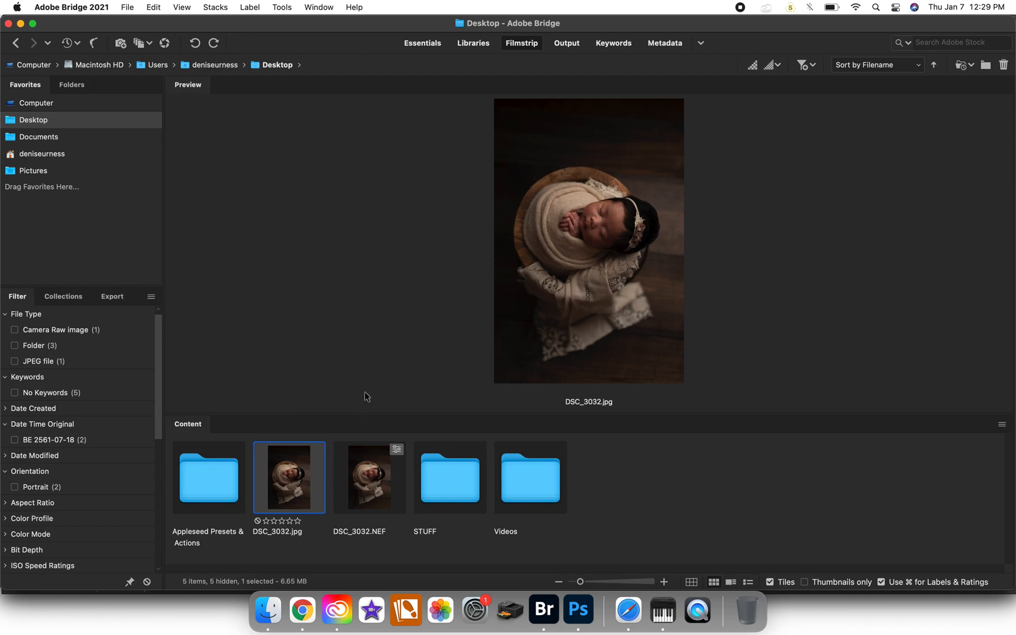
mouse_move(392, 510)
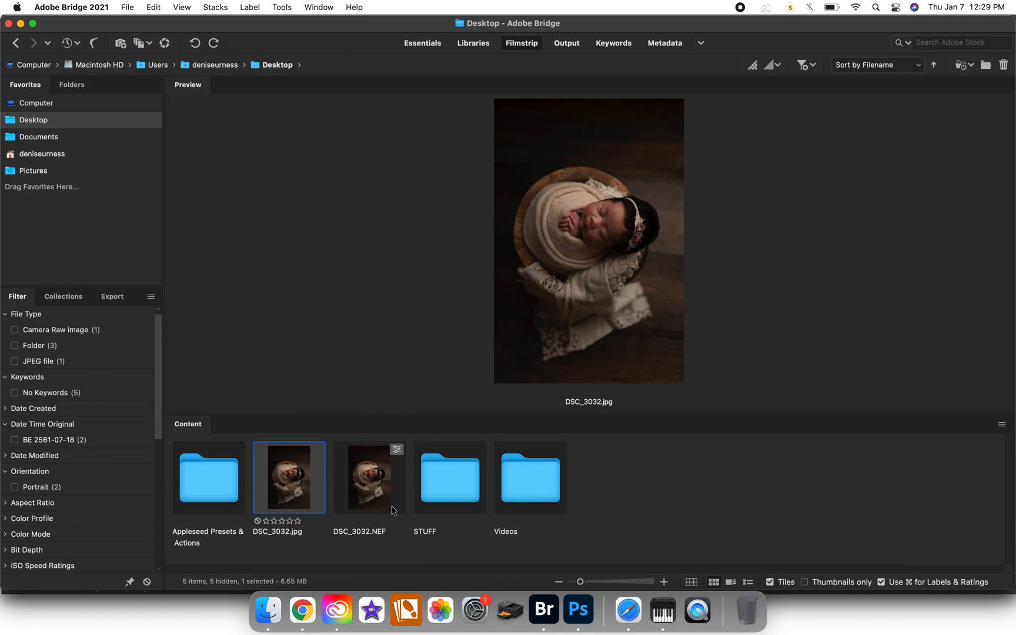
mouse_move(308, 491)
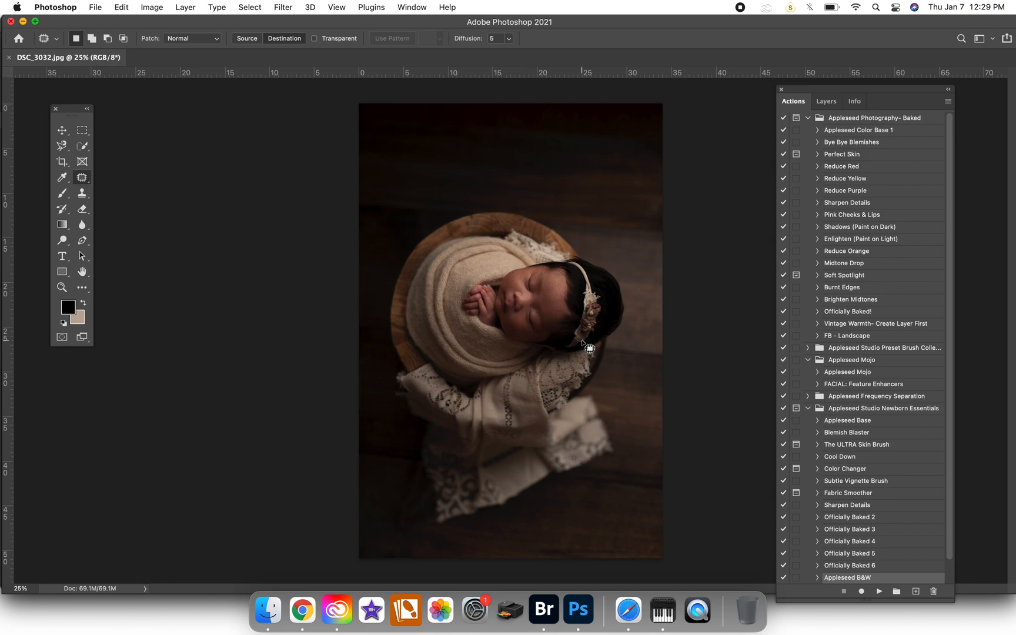
mouse_move(588, 348)
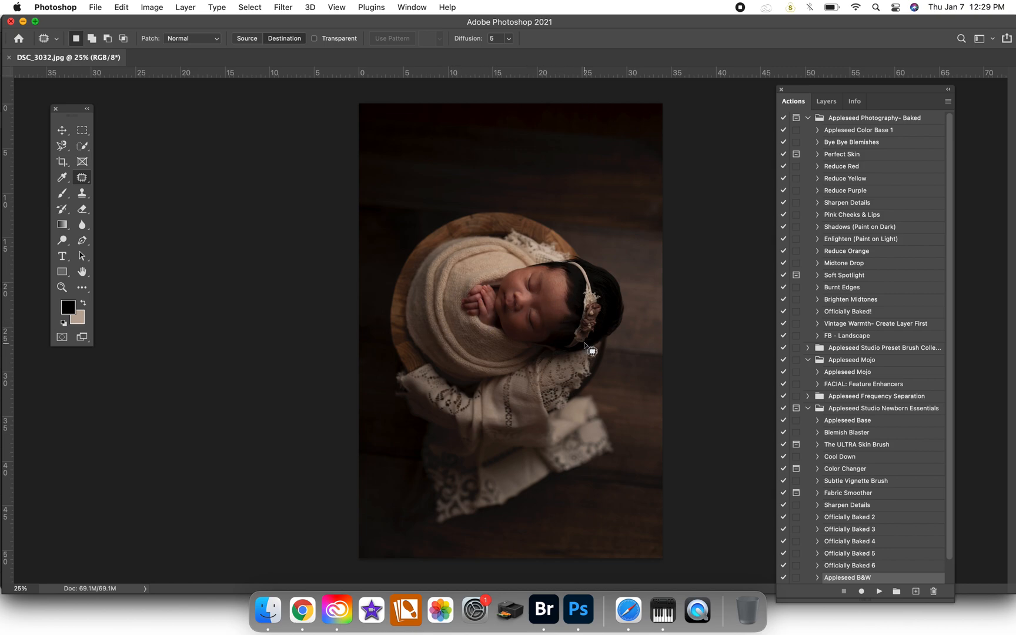
mouse_move(364, 5)
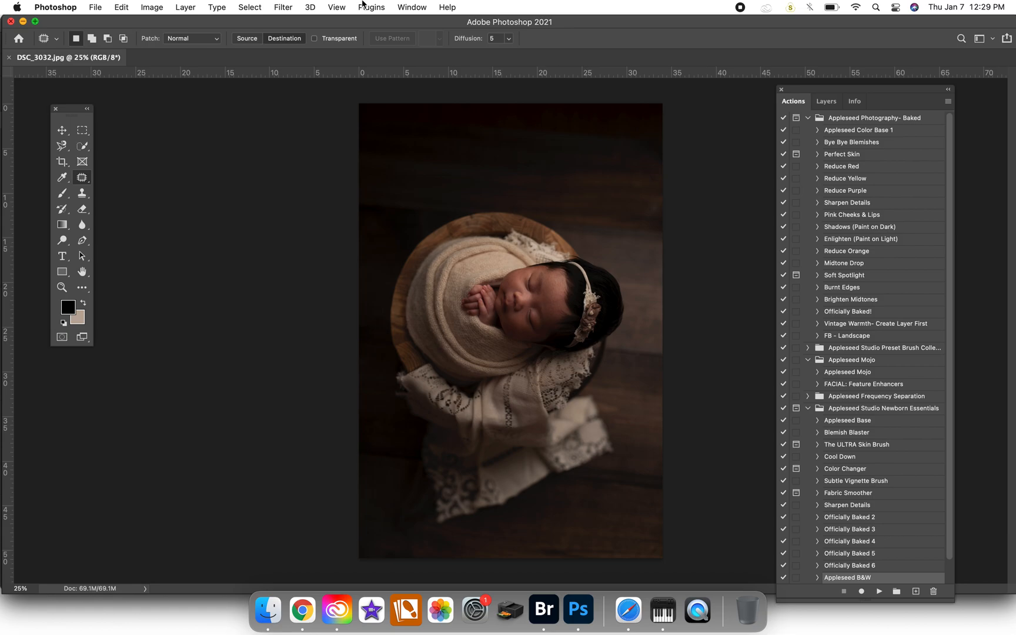
click(283, 7)
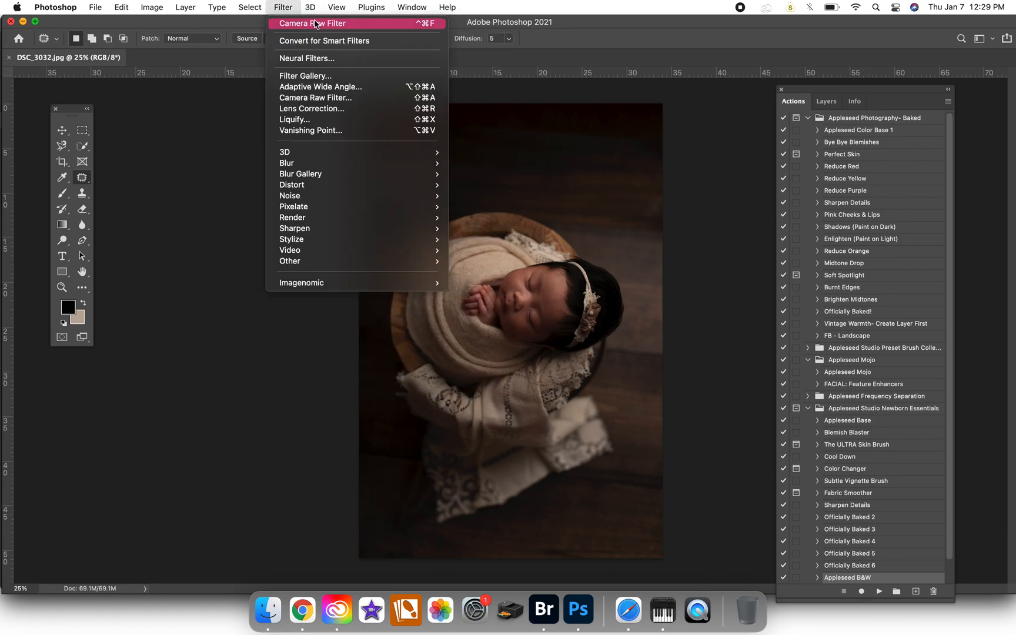
mouse_move(319, 59)
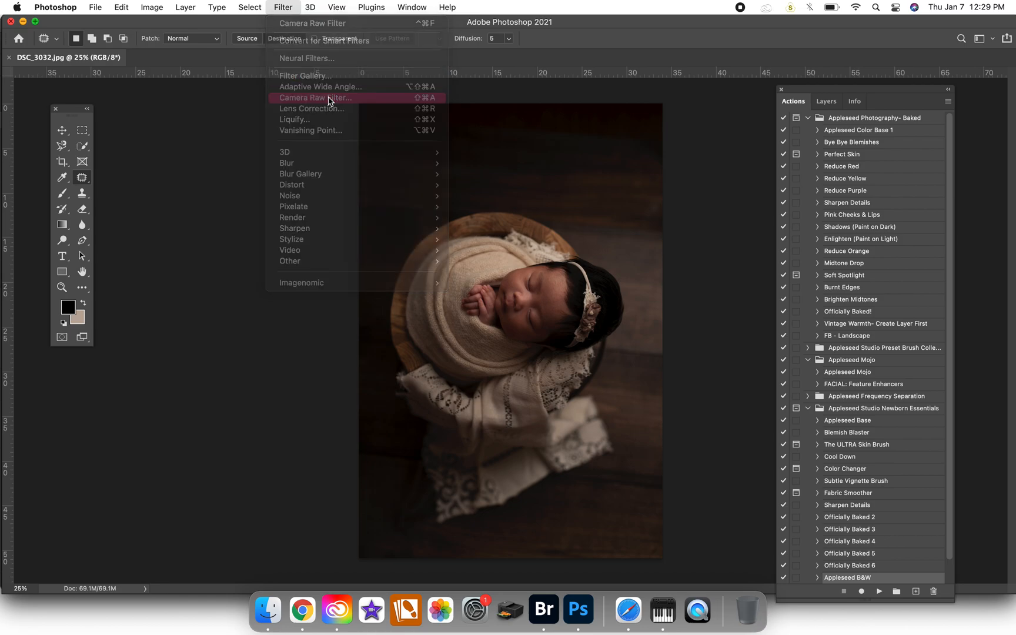
click(315, 97)
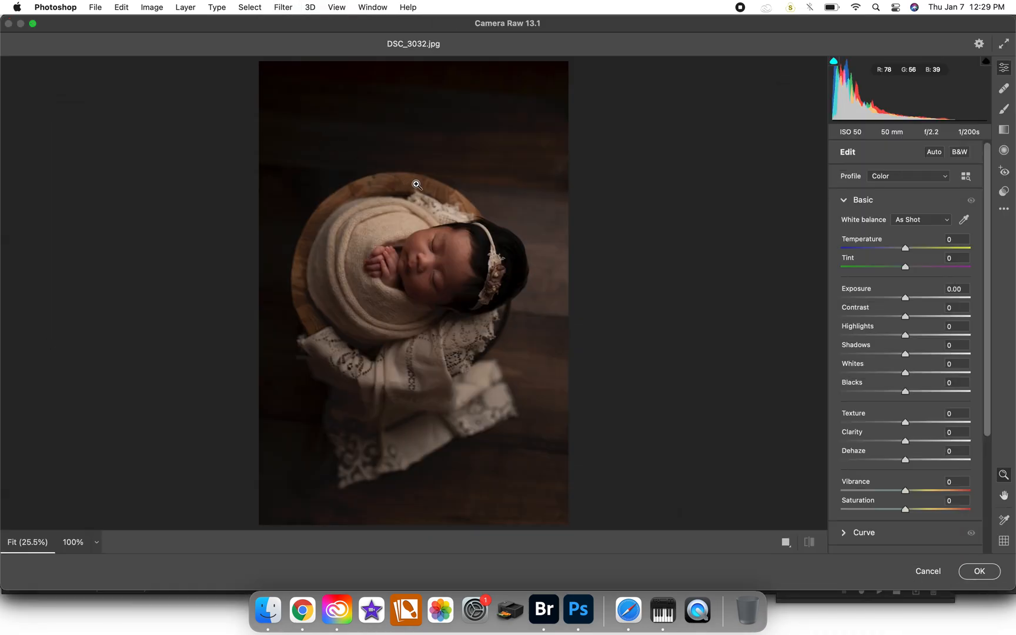
mouse_move(588, 300)
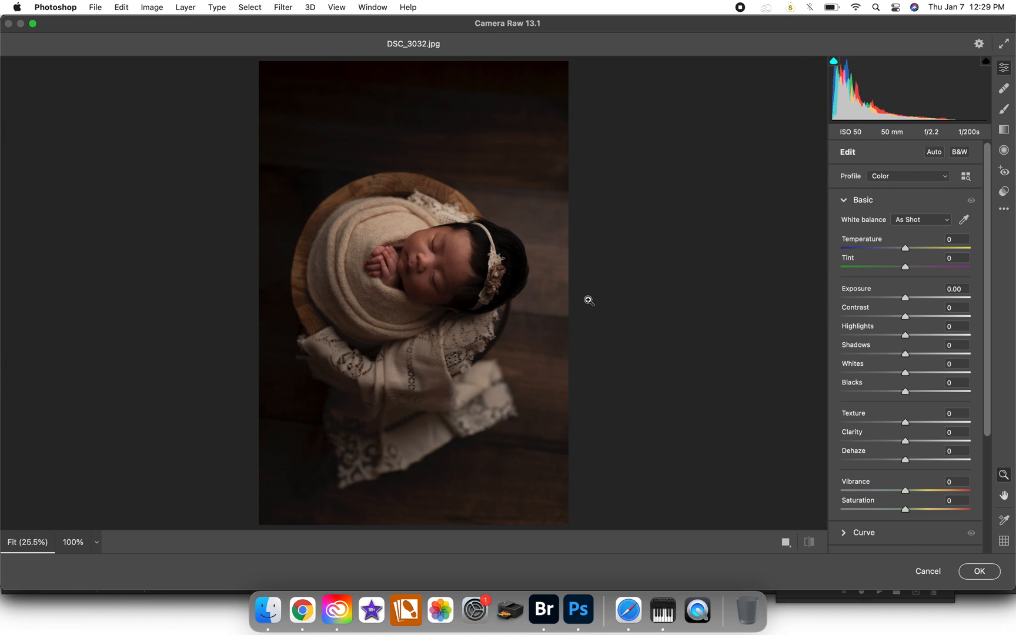
mouse_move(700, 370)
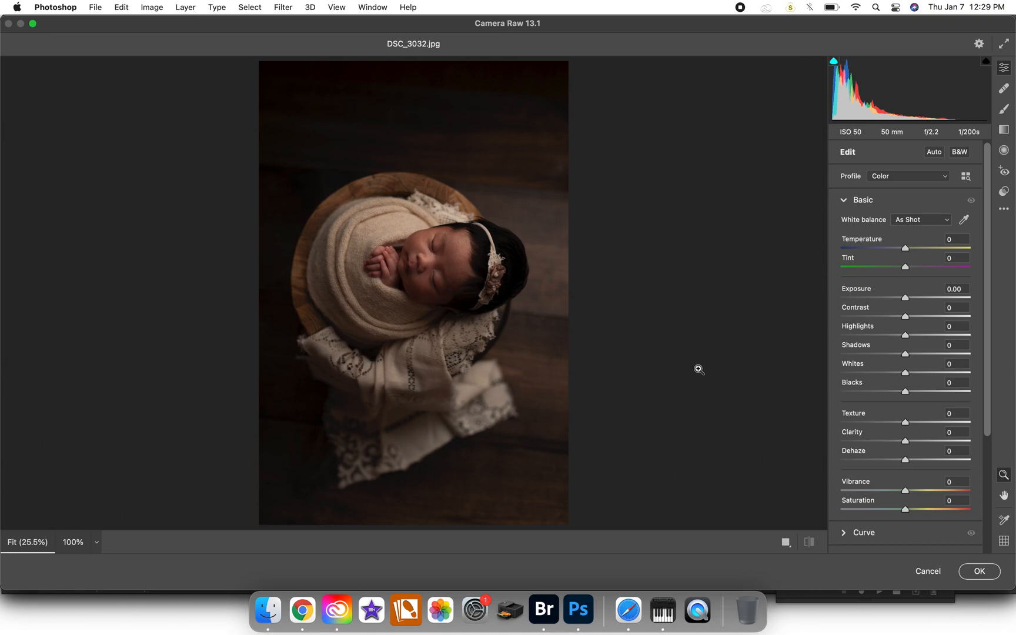
mouse_move(757, 390)
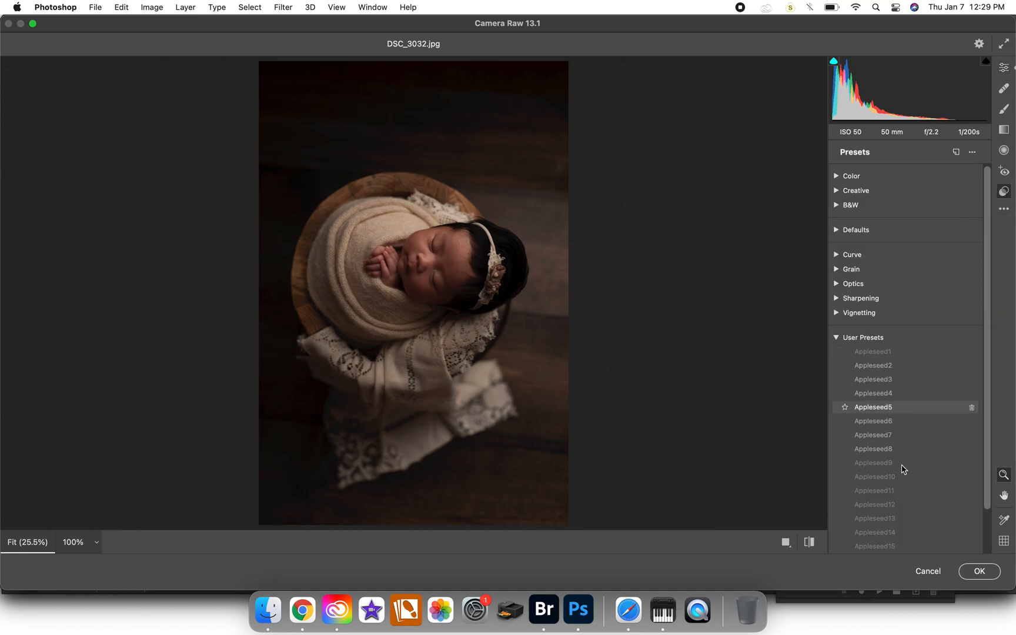
click(979, 571)
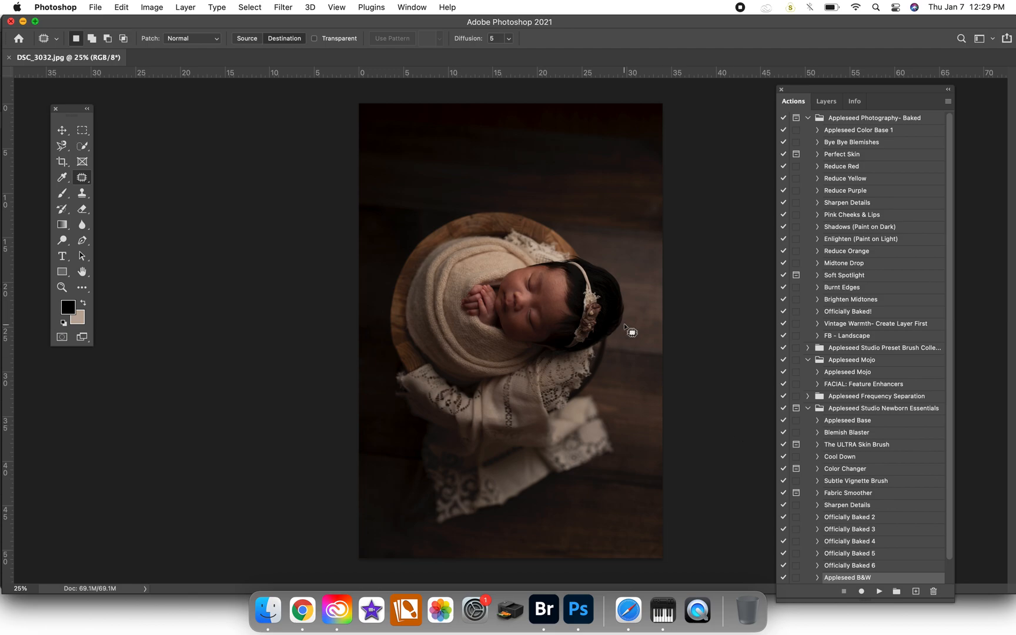
- Switch from Photoshop back to Bridge's Desktop listing with the JPEG previewed
click(543, 609)
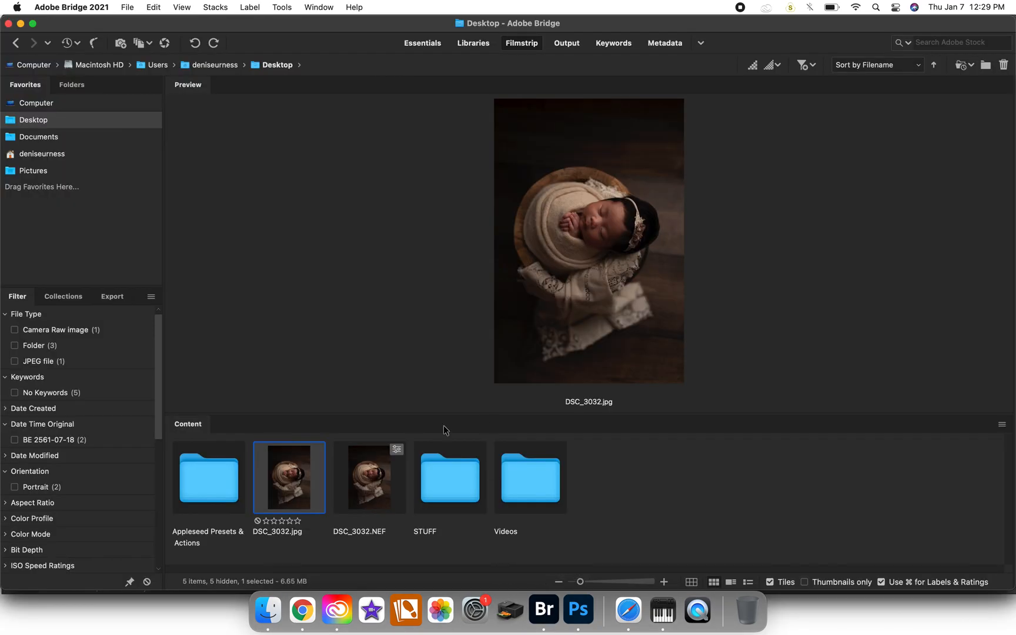
mouse_move(416, 472)
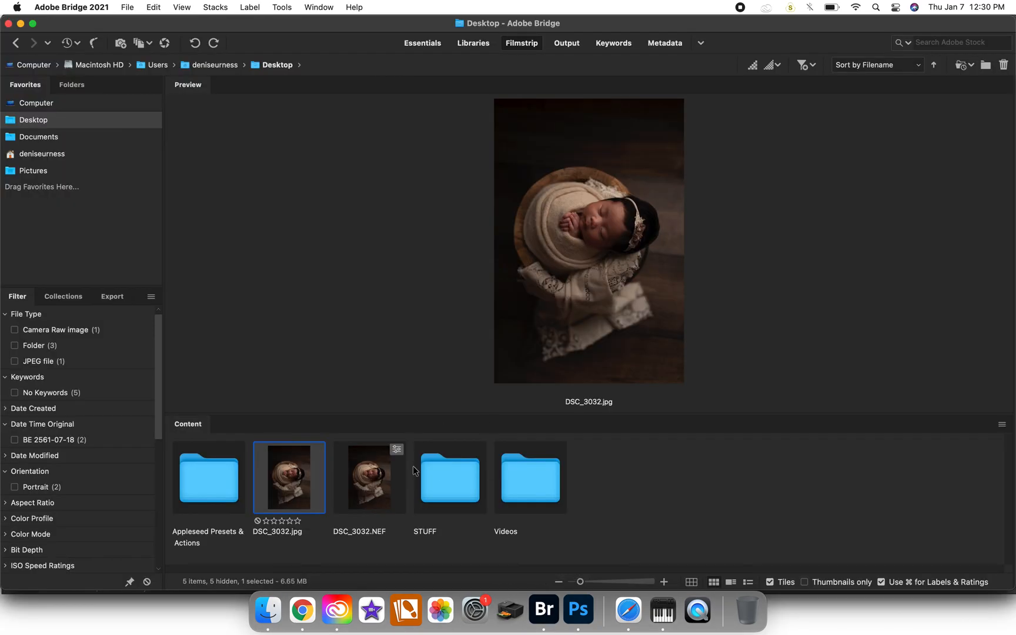
mouse_move(389, 411)
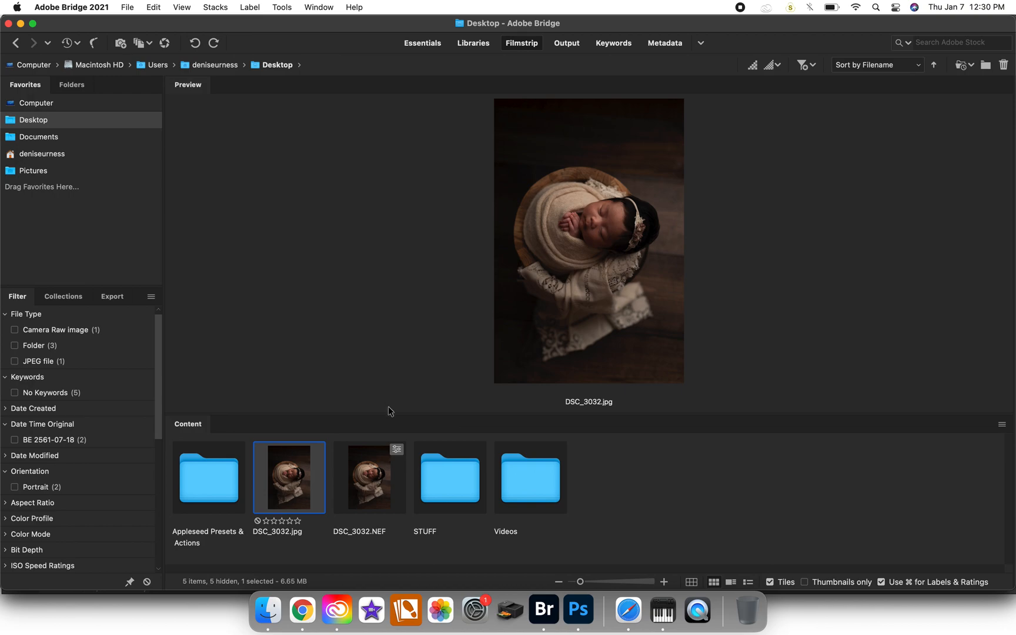
mouse_move(389, 422)
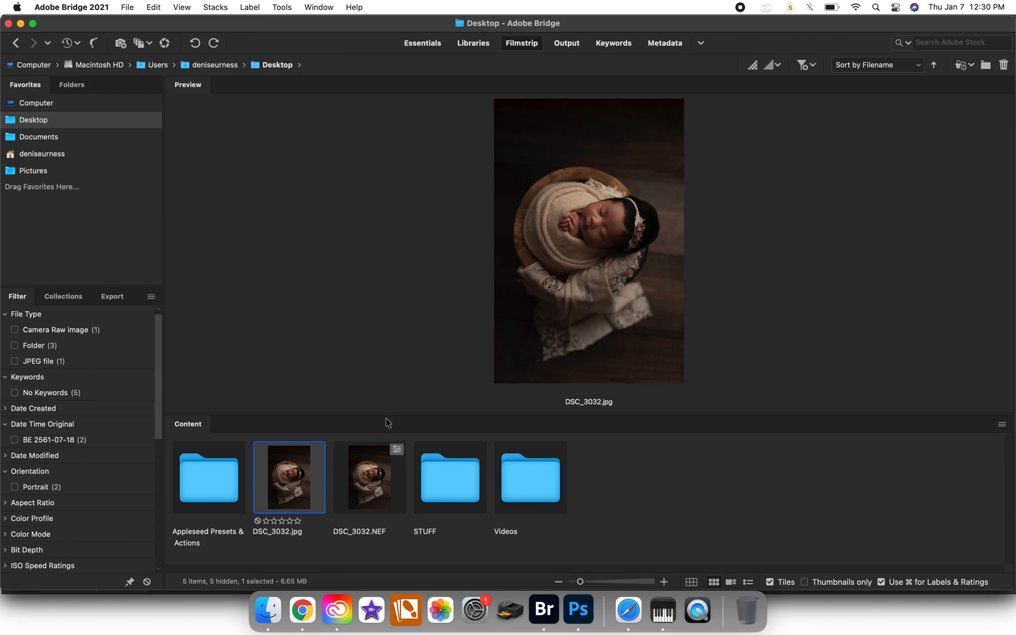